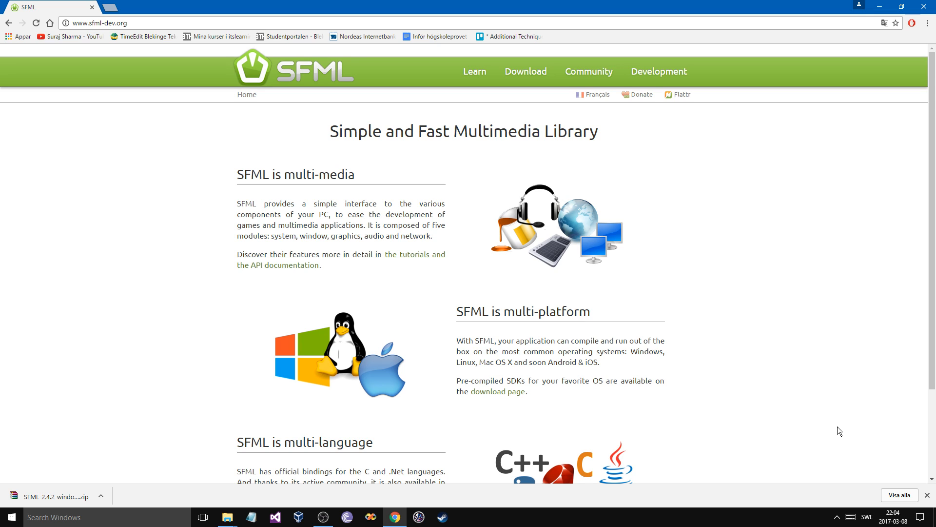
mouse_move(637, 283)
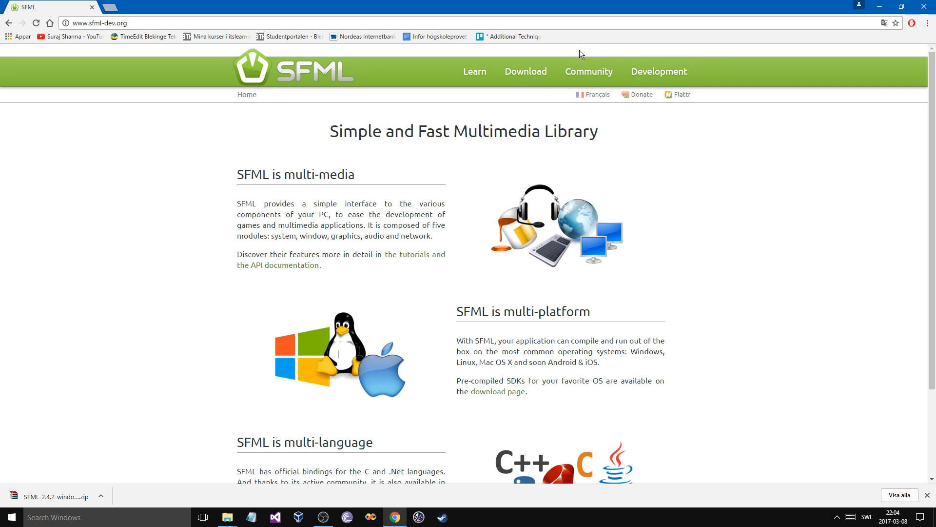
mouse_move(98, 35)
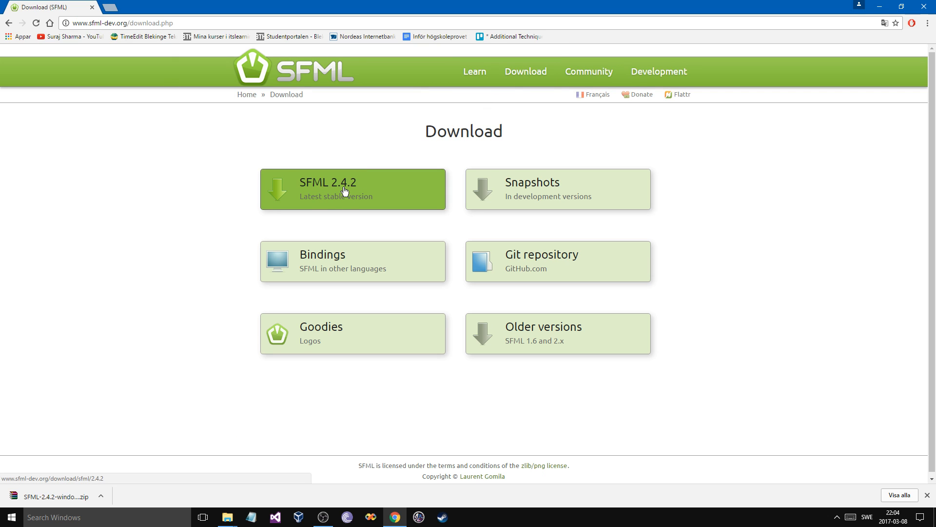
Step: Open the SFML 2.4.2 download page and review its Visual C++ 14 (2015) packages
left_click(352, 189)
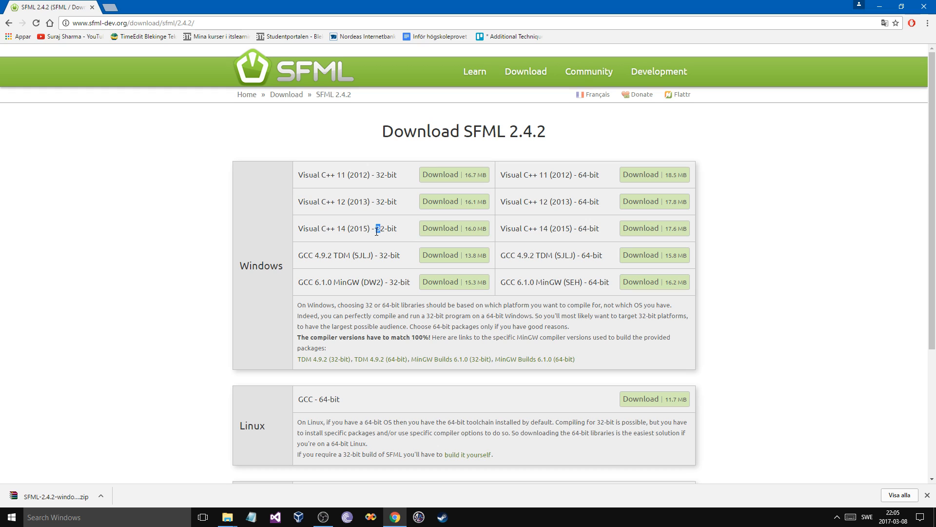
mouse_move(385, 239)
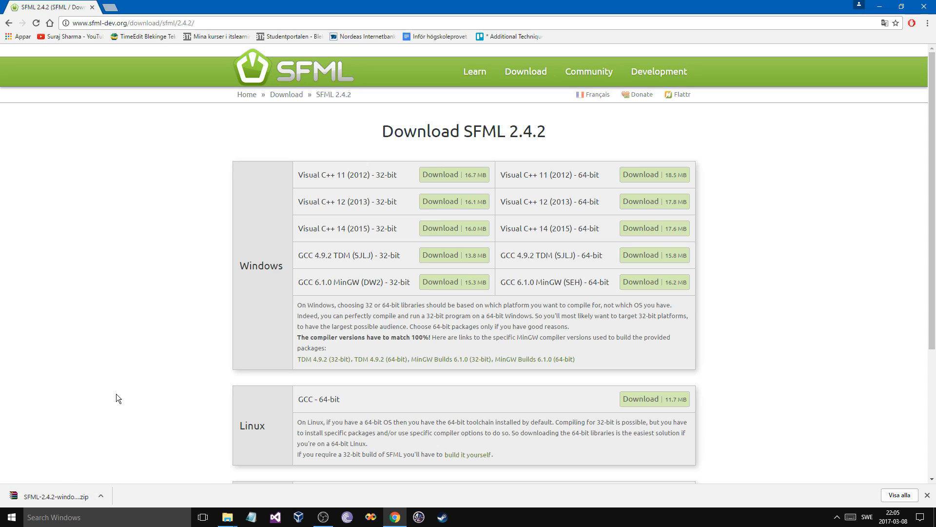
mouse_move(282, 250)
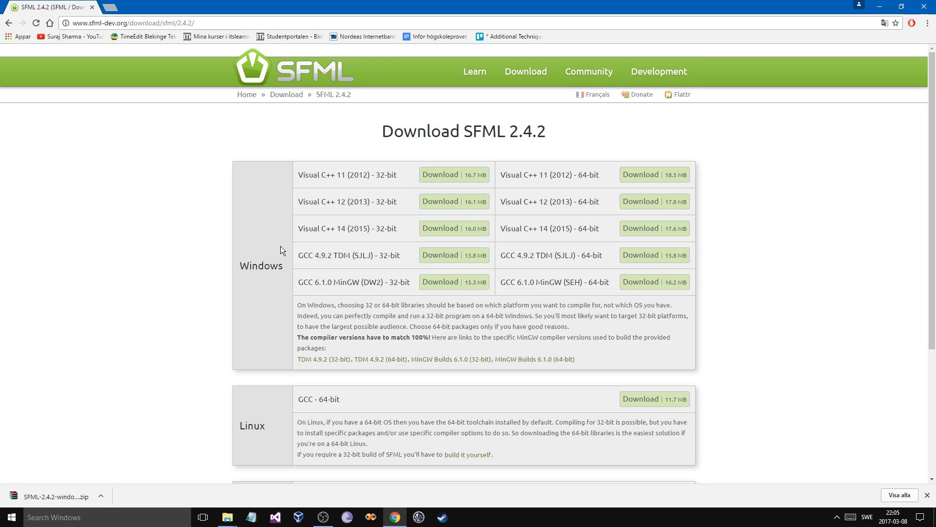
mouse_move(339, 268)
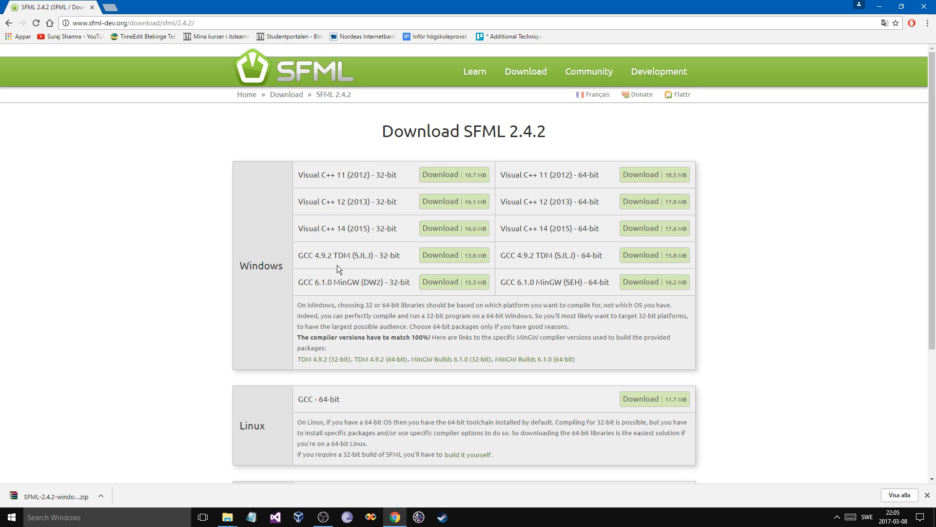
mouse_move(356, 282)
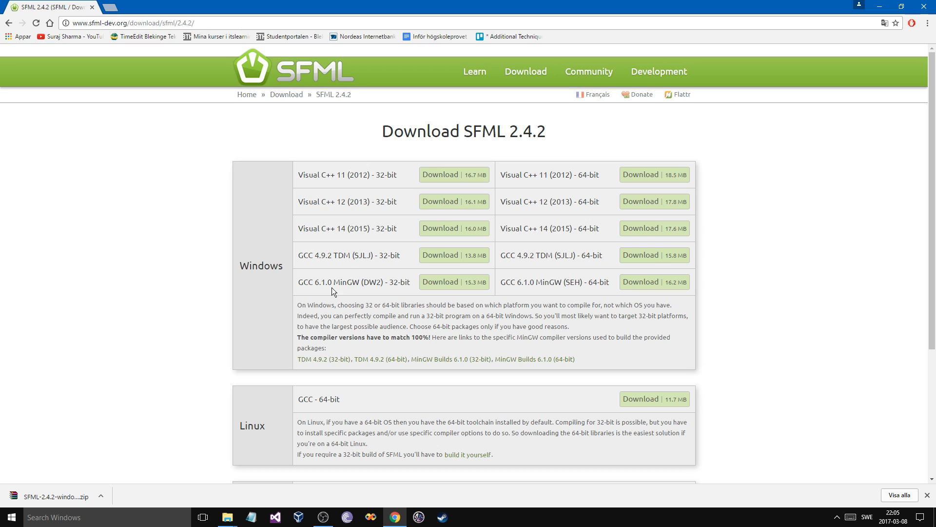
mouse_move(356, 296)
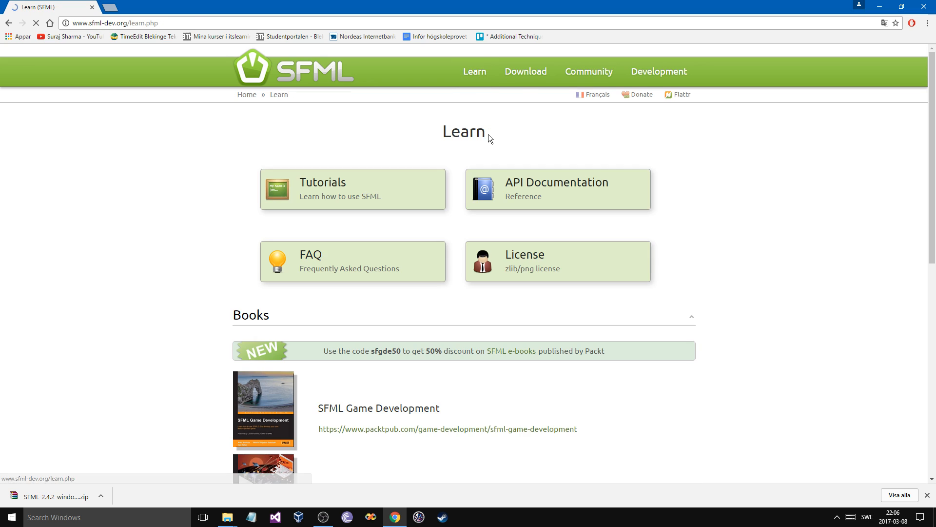
Step: Open the 'SFML and Visual Studio' tutorial and read down to the static linking section
left_click(321, 182)
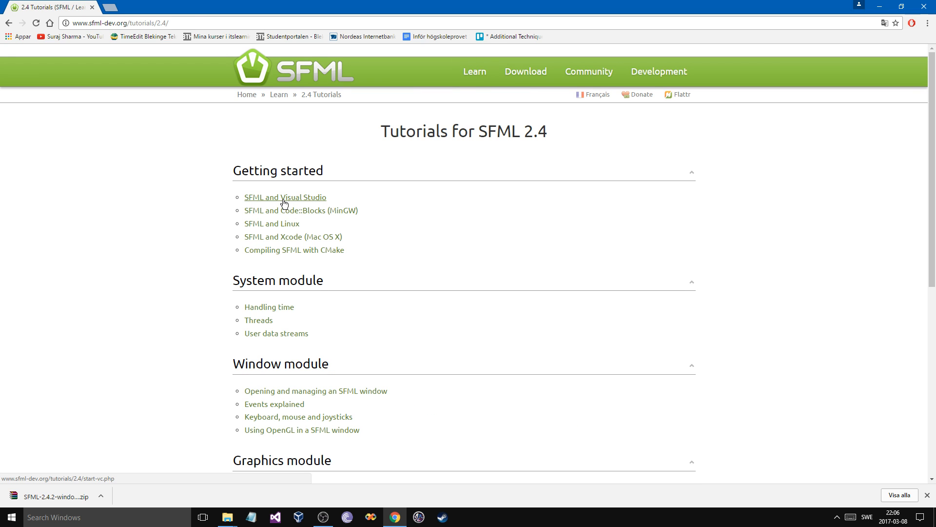
left_click(285, 197)
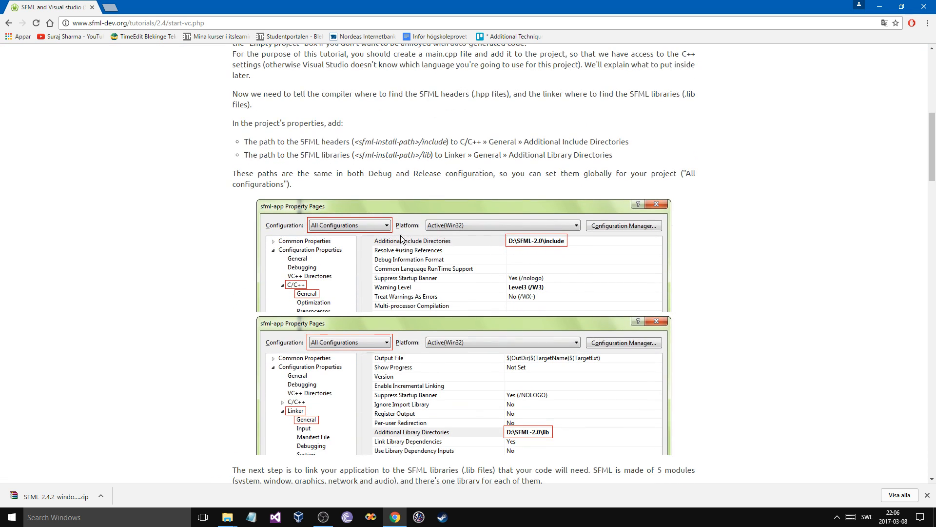
scroll("down", 3)
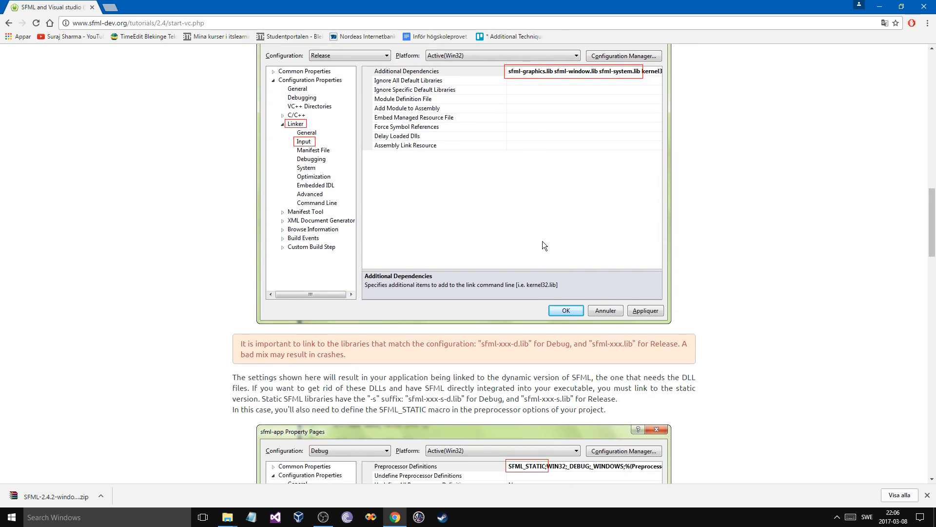
scroll("down", 3)
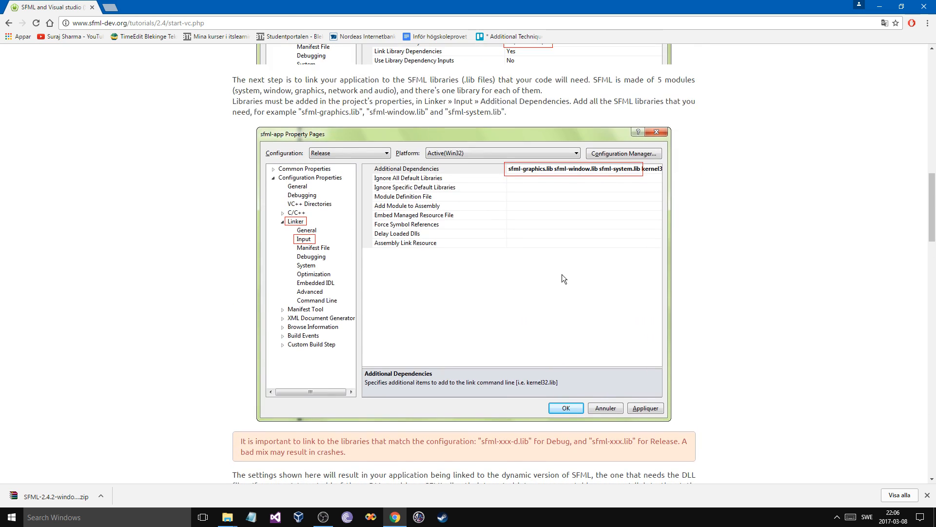
mouse_move(562, 279)
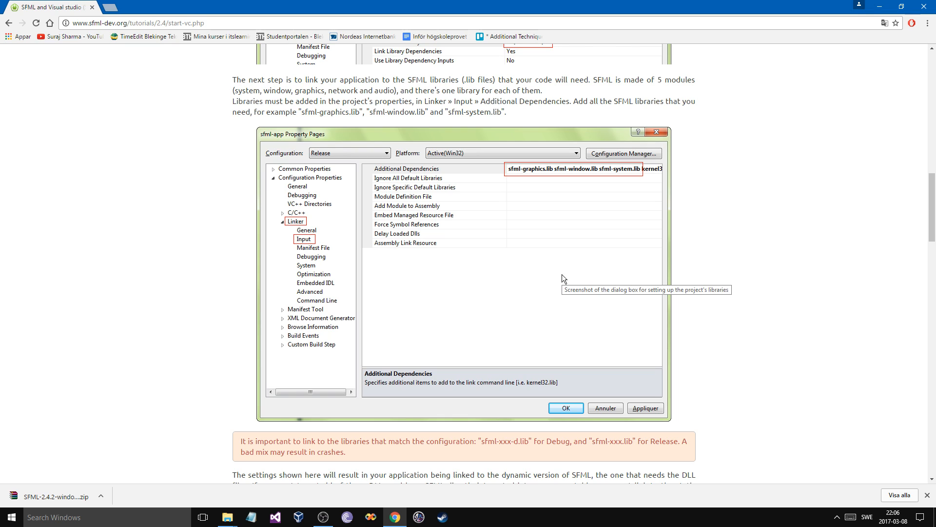
mouse_move(588, 209)
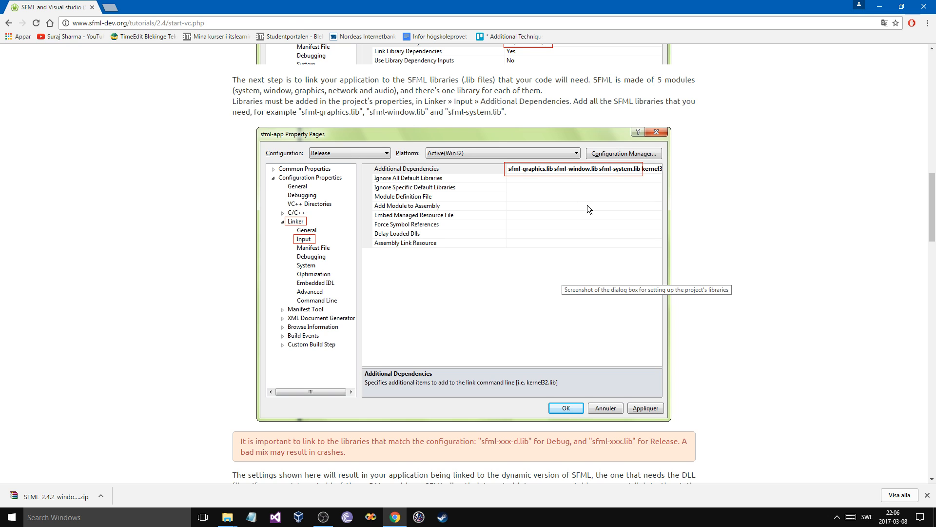
scroll("down", 3)
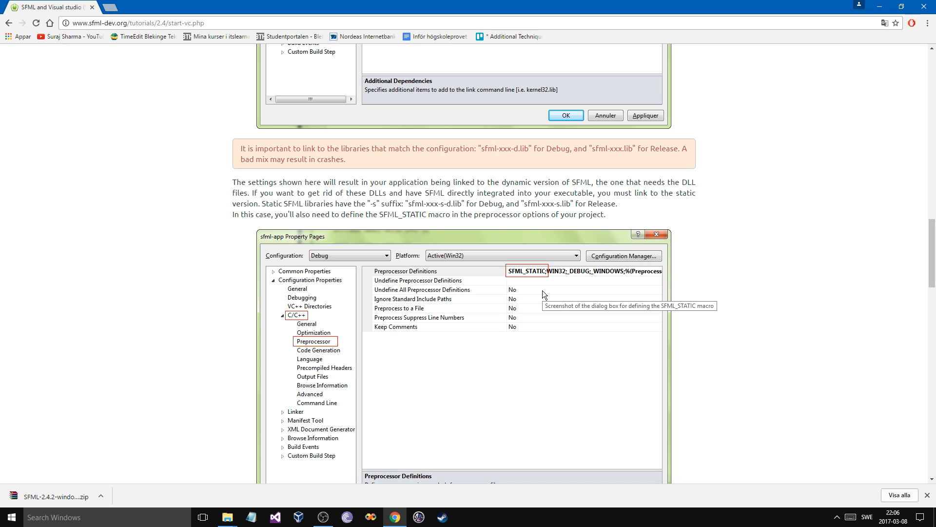
scroll("down", 3)
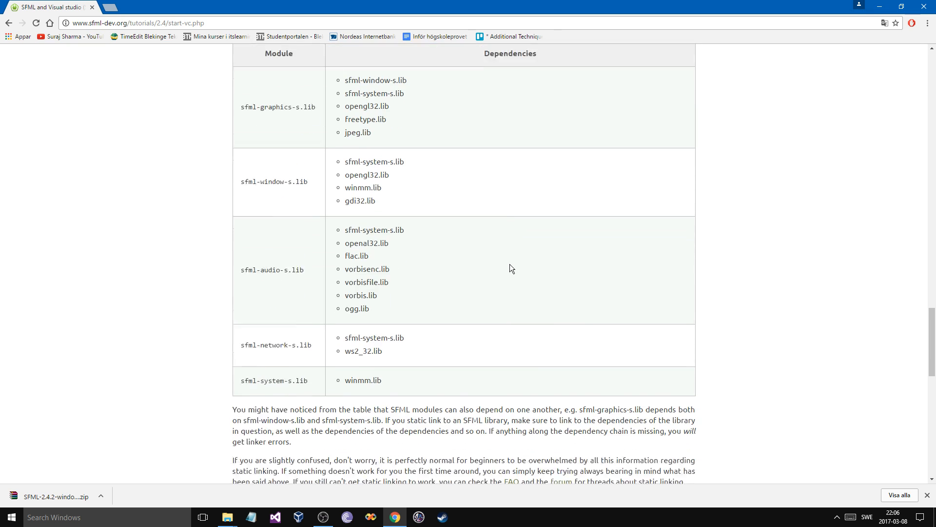
scroll("down", 3)
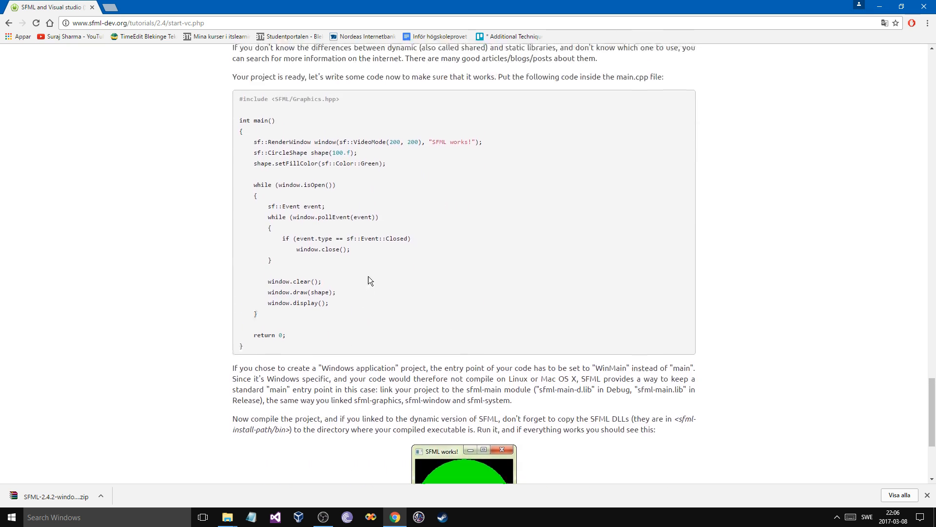
scroll("down", 3)
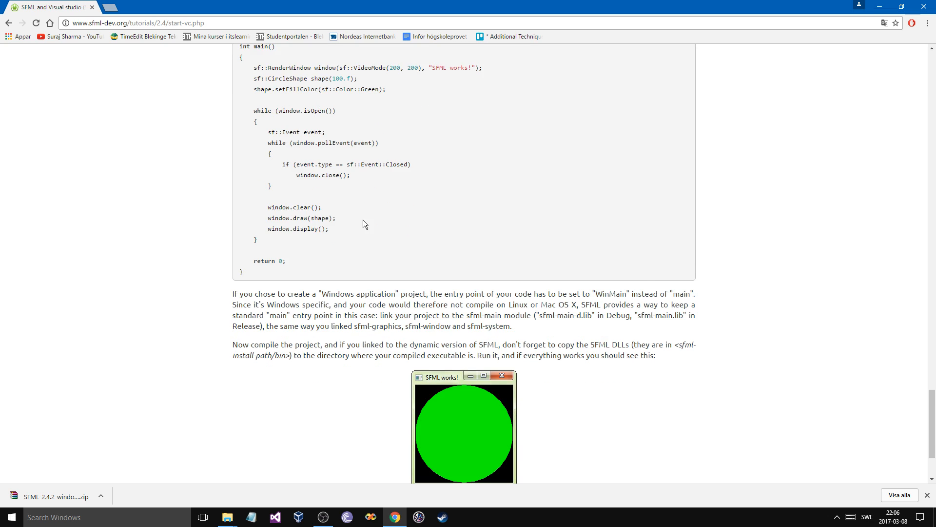
scroll("down", 3)
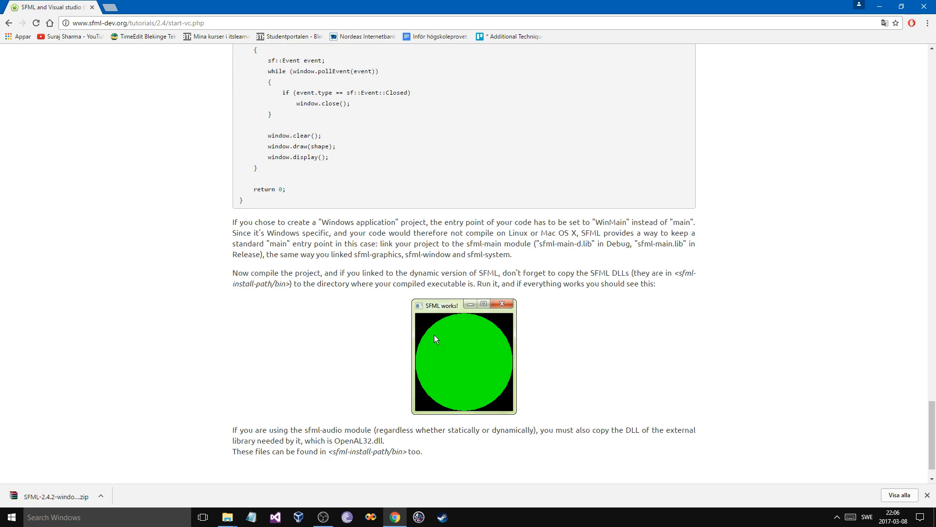
scroll("down", 3)
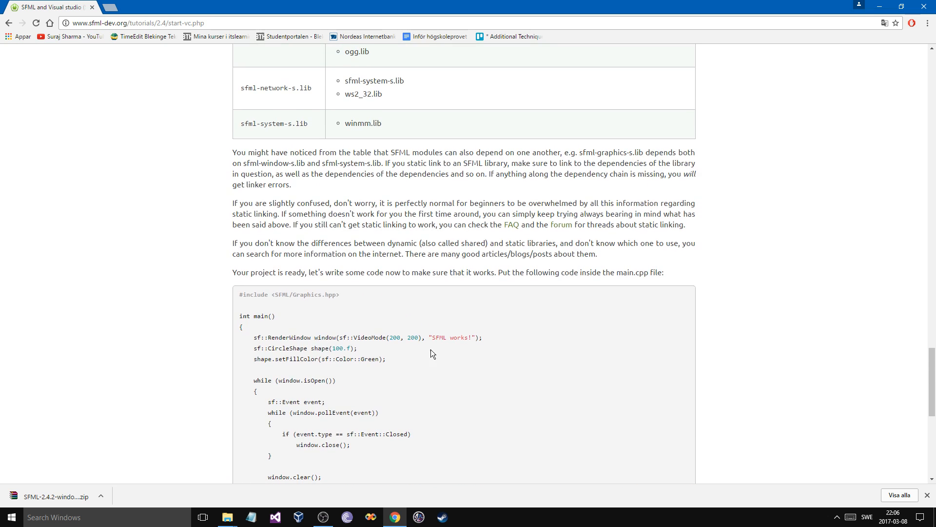
mouse_move(354, 146)
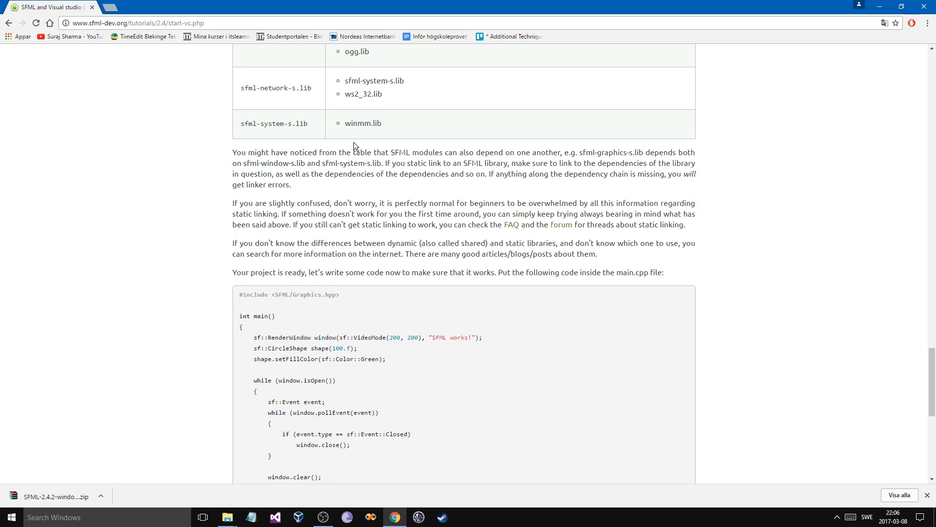
scroll("down", 3)
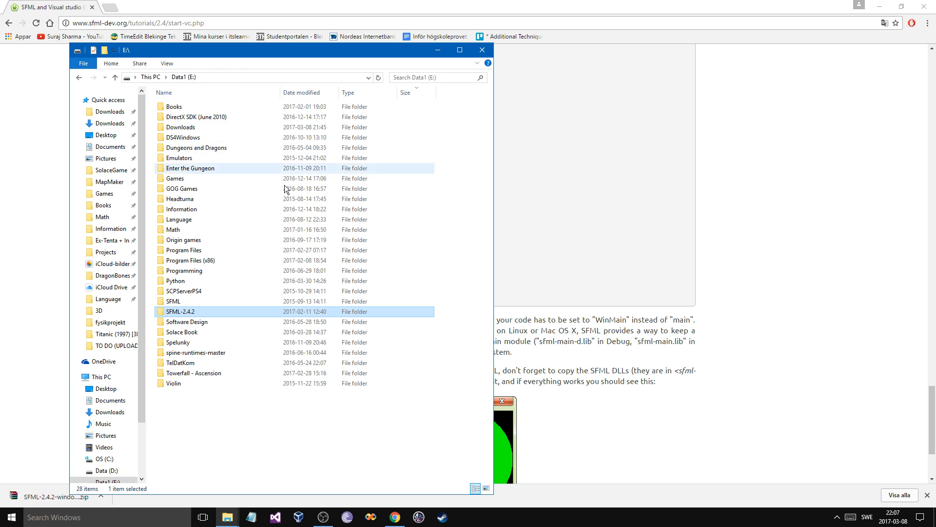
Step: Open E:\SFML-2.4.2 and look through its include and bin folders
double_click(180, 311)
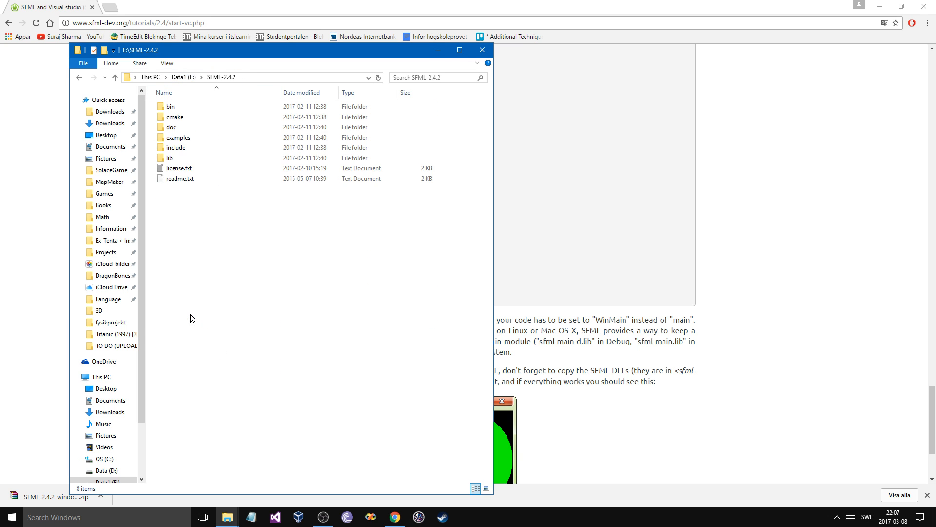
left_click(176, 148)
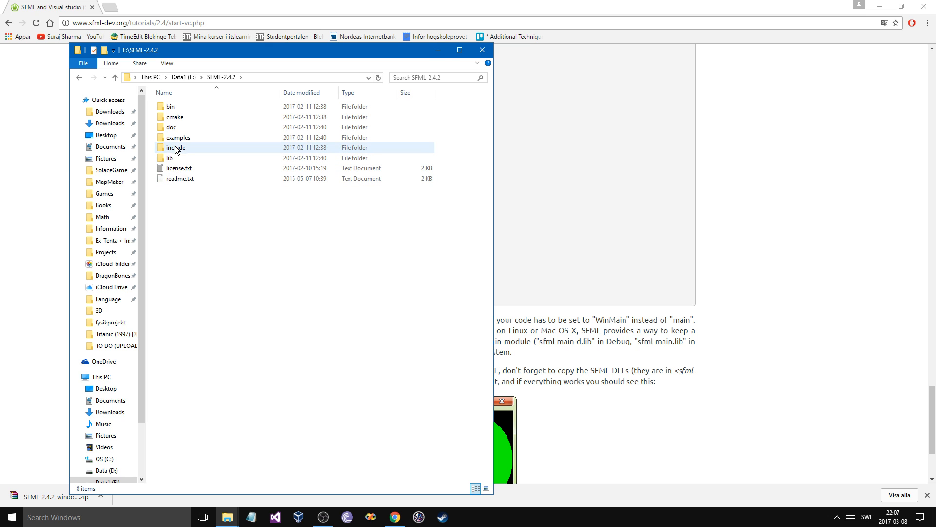
left_click(170, 107)
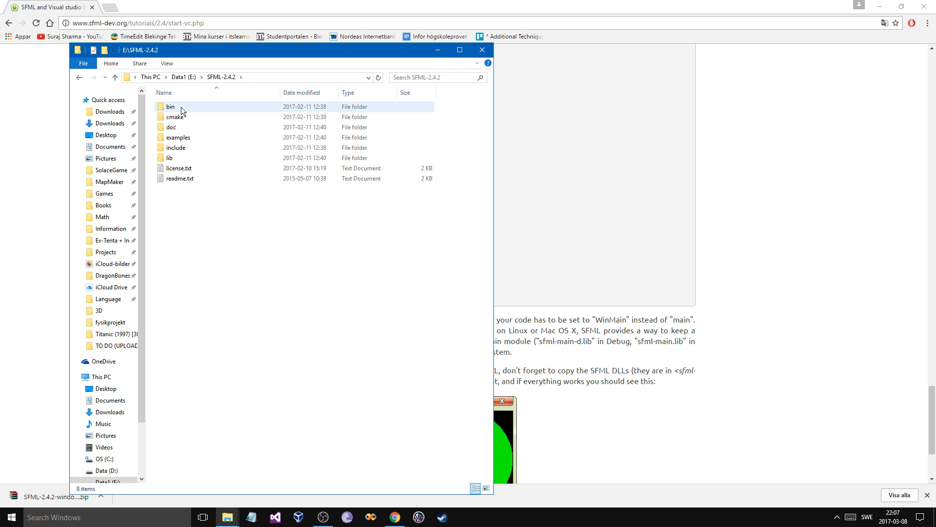
double_click(170, 107)
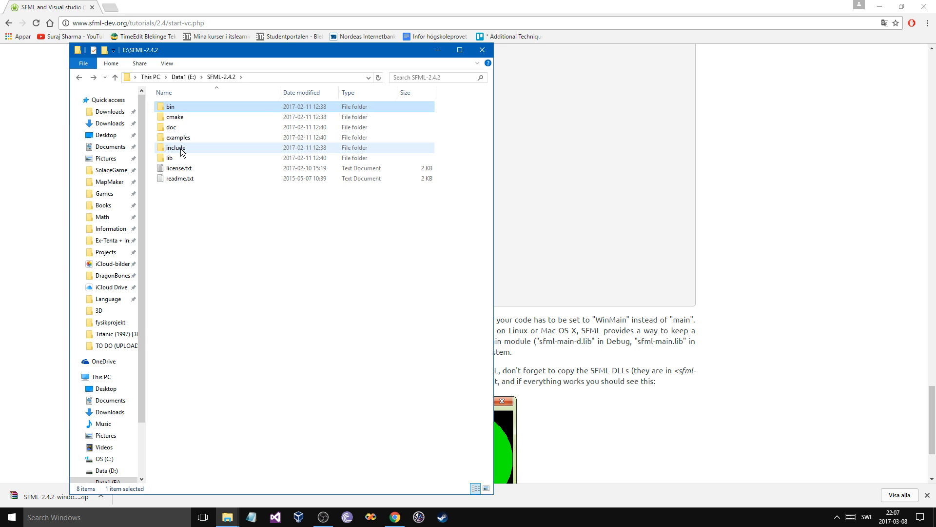
mouse_move(176, 148)
type("visual")
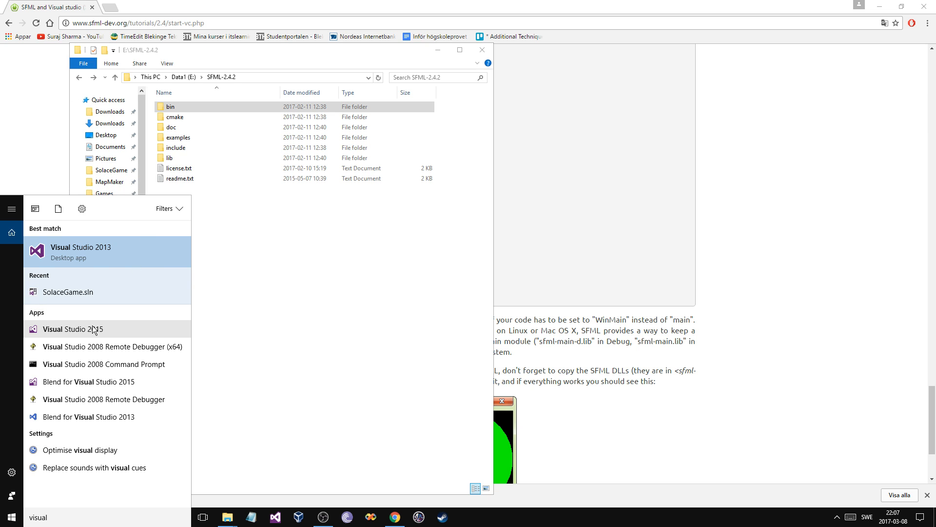
Step: Launch Visual Studio 2015 and create a Win32 console project named sfmlSetup
left_click(74, 328)
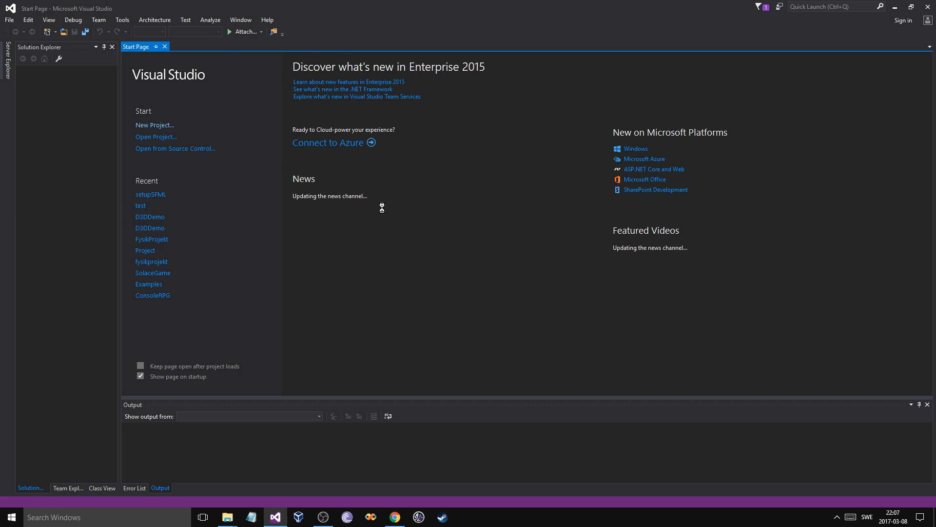
left_click(154, 124)
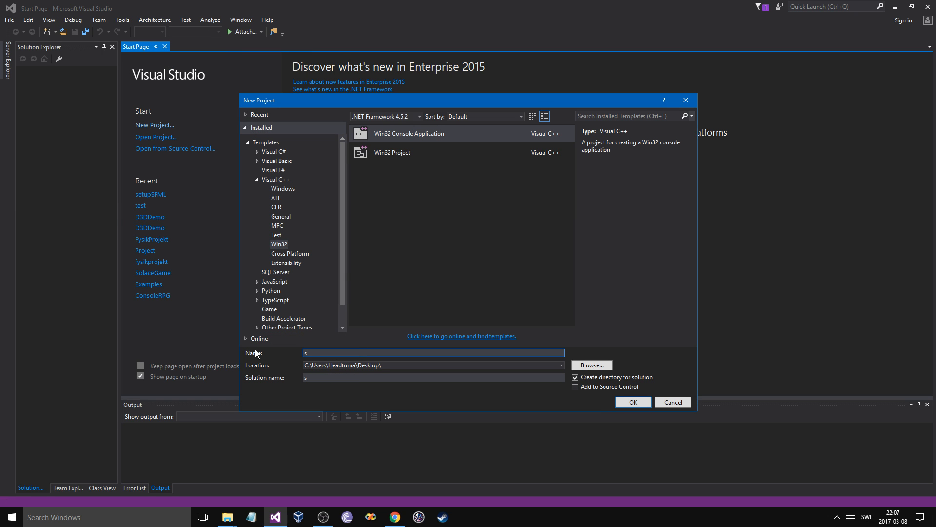
type("fmlSet")
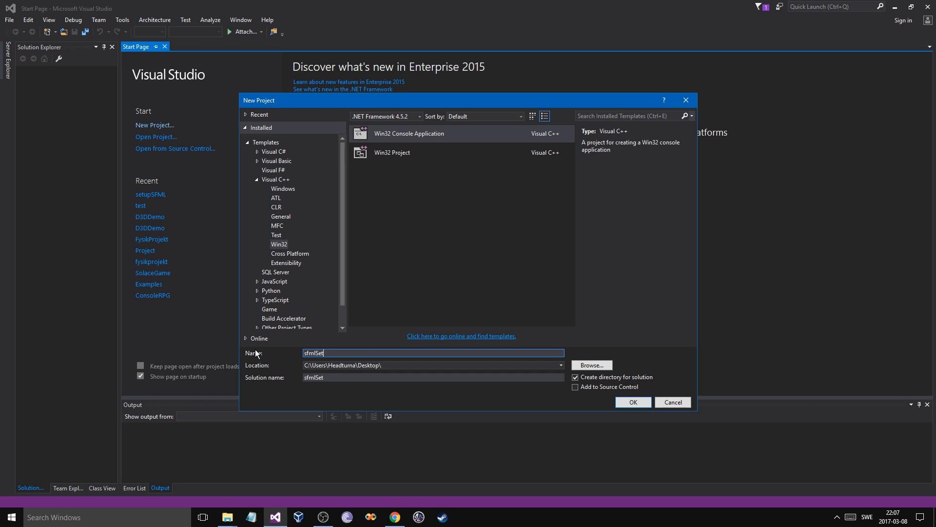
type("up")
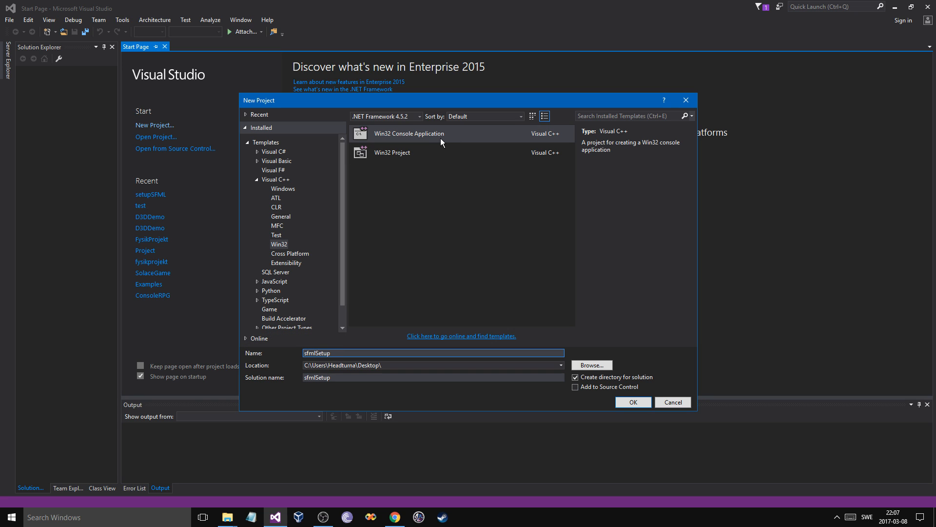
left_click(632, 402)
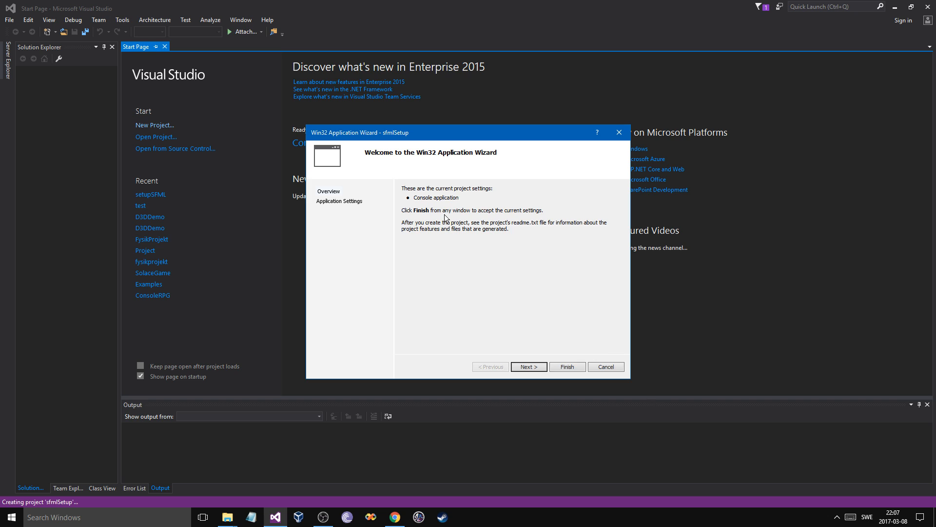
Step: Finish the wizard with Empty project ticked and SDL checks turned off
left_click(527, 366)
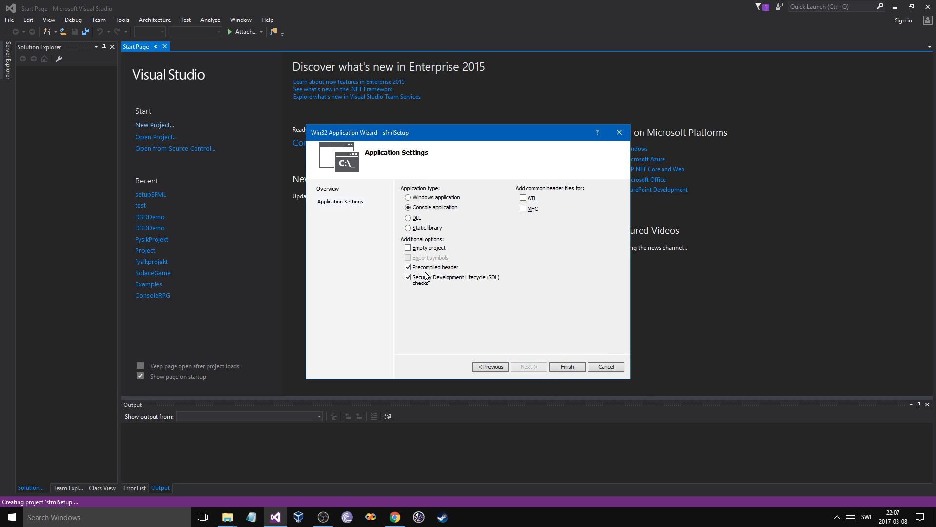
left_click(407, 247)
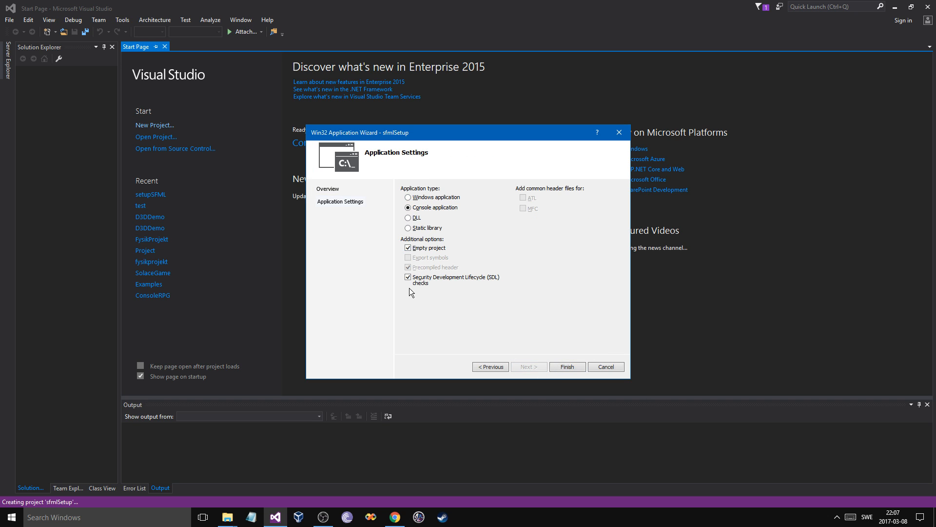
left_click(408, 277)
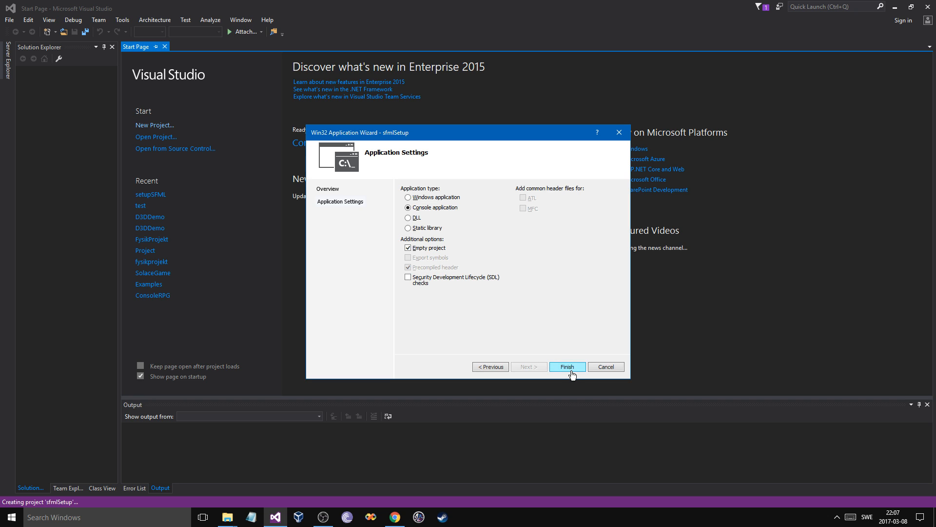
left_click(567, 366)
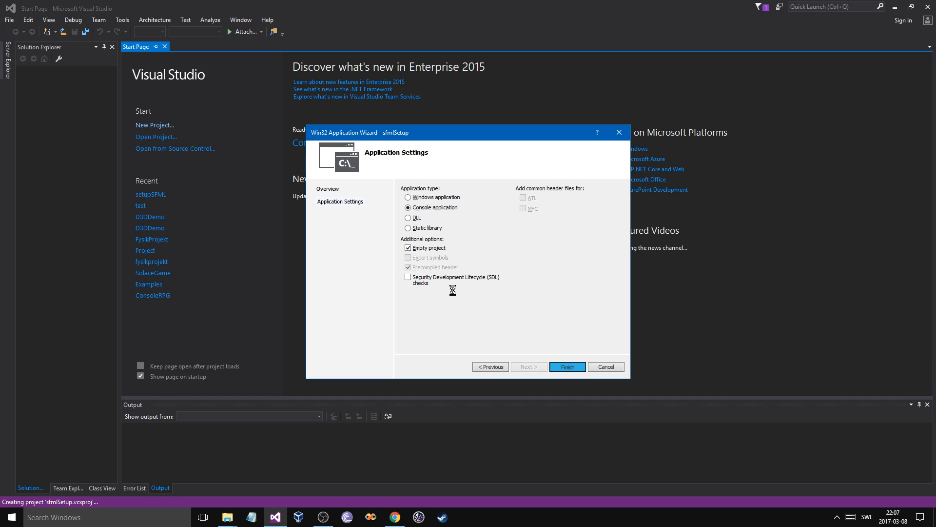
left_click(566, 366)
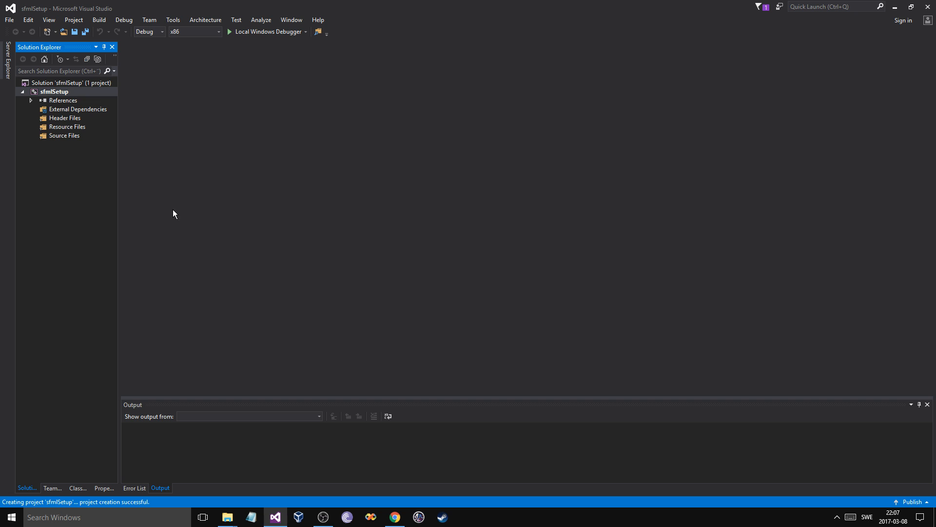
mouse_move(152, 205)
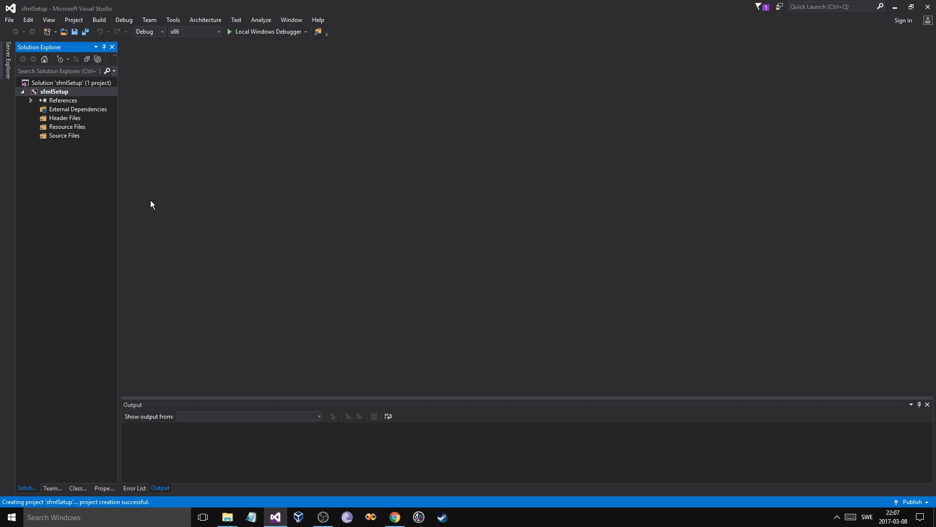
mouse_move(126, 157)
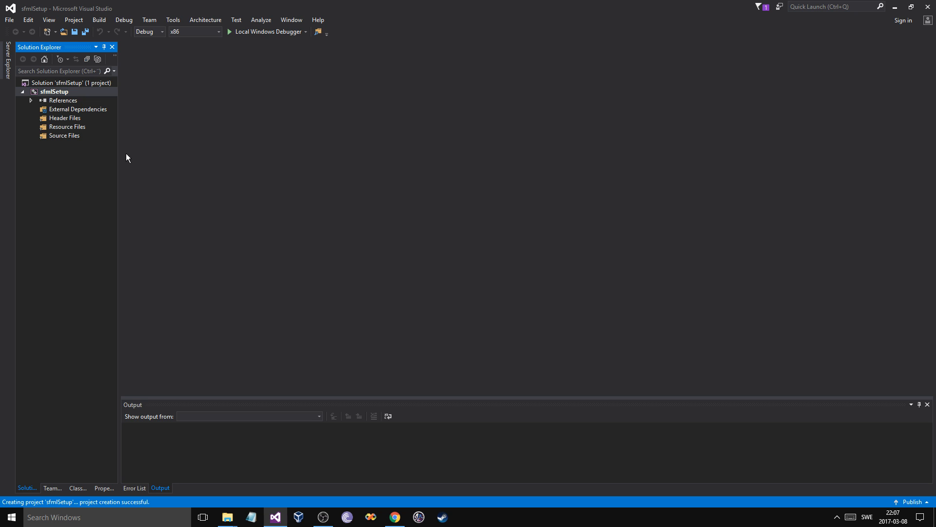
mouse_move(87, 155)
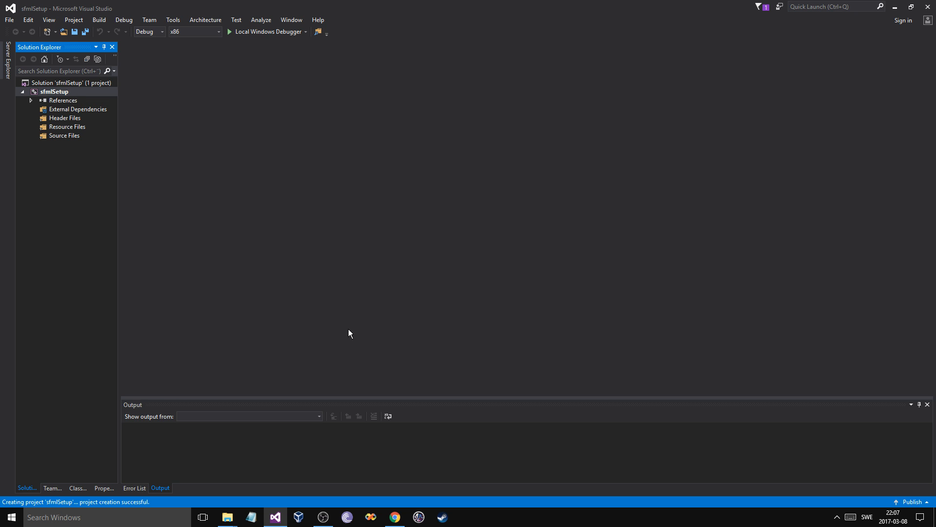
Step: Add a new C++ file named main.cpp under Source Files
left_click(64, 136)
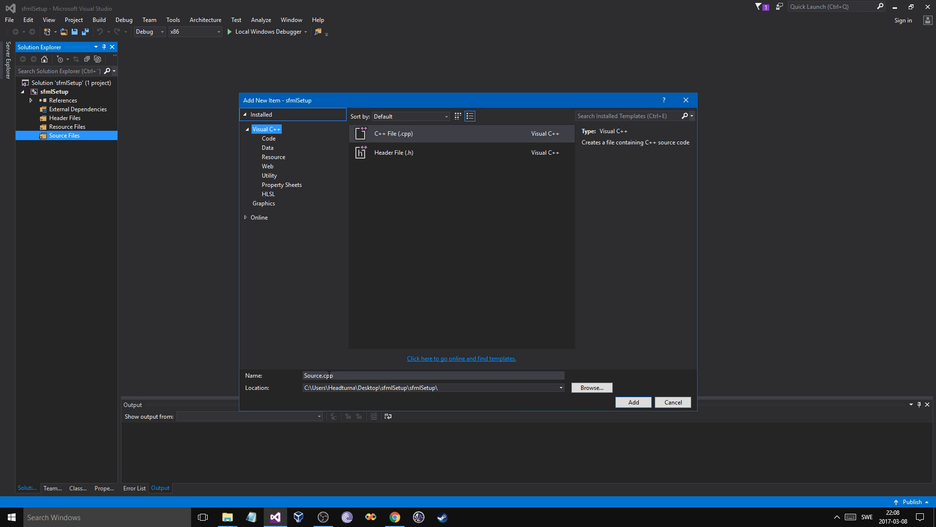
type("main.cpp")
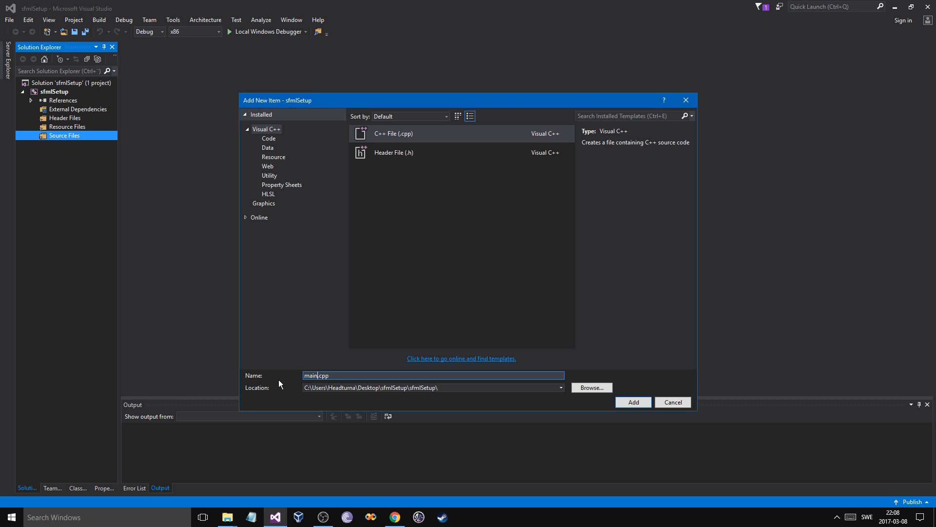
left_click(632, 402)
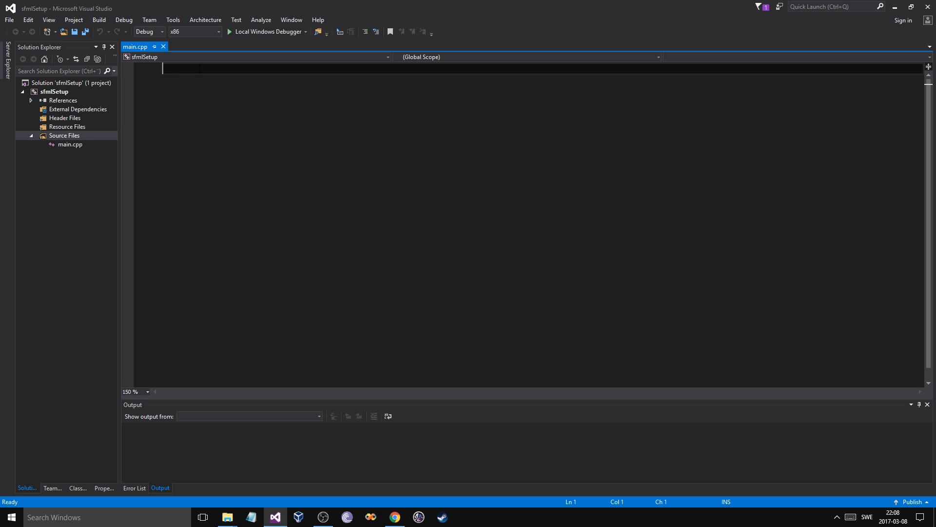
Step: Write #include<iostream> and an int main() that returns 0 in main.cpp
type("#include<i>")
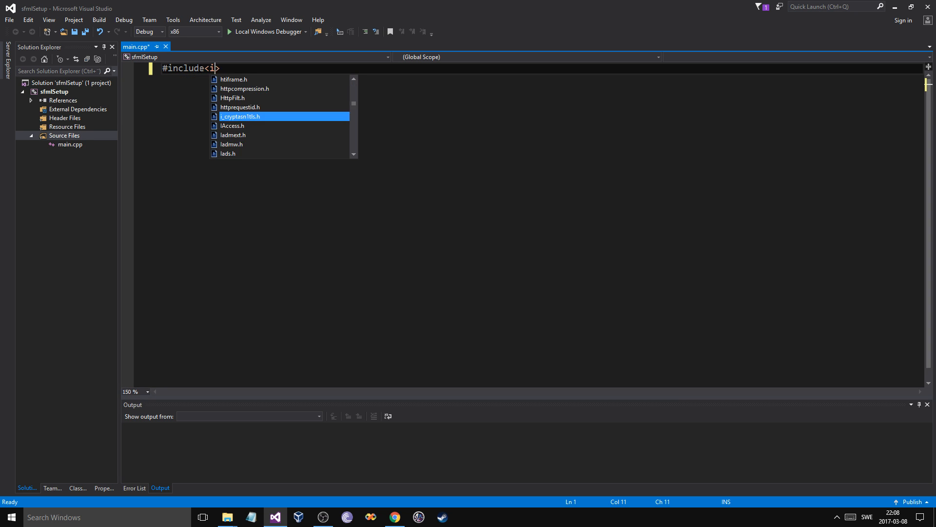
type("ostream>")
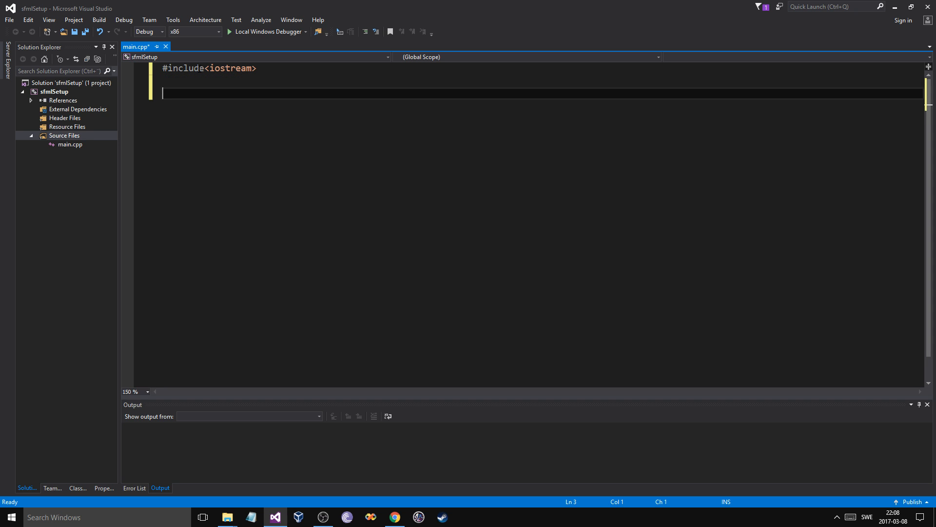
type("int main(")
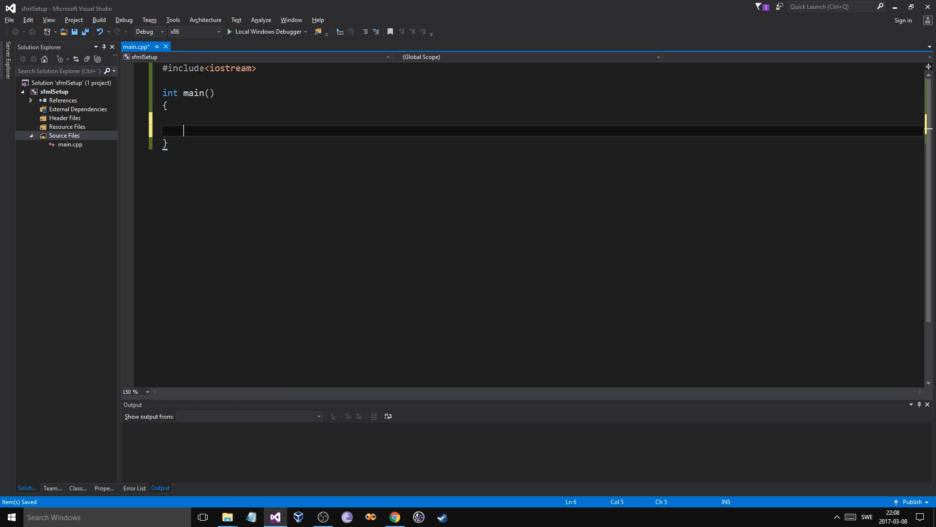
type("return 0;")
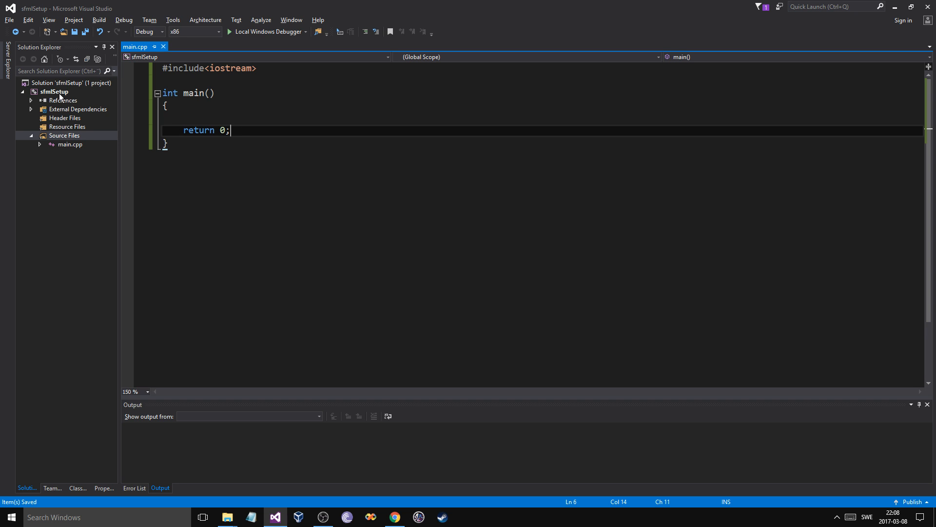
left_click(54, 91)
type("Examples")
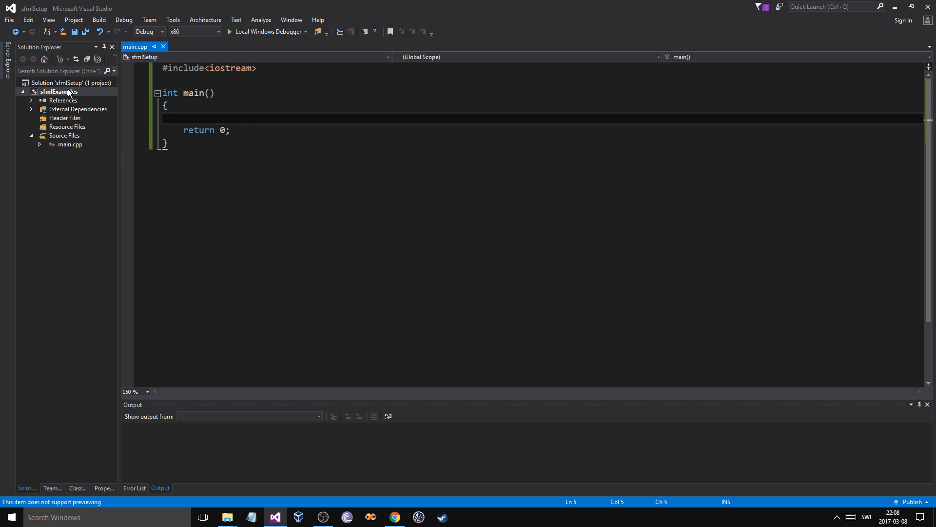
Step: Bring up the context menu of the renamed sfmlExamples project
right_click(58, 91)
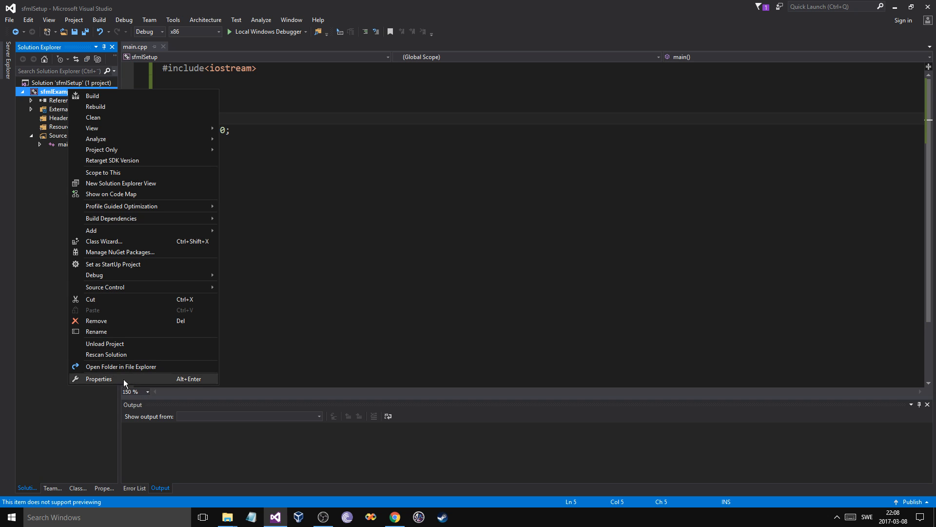
Step: In C/C++ > General, browse Additional Include Directories to E:\SFML-2.4.2\include
left_click(98, 378)
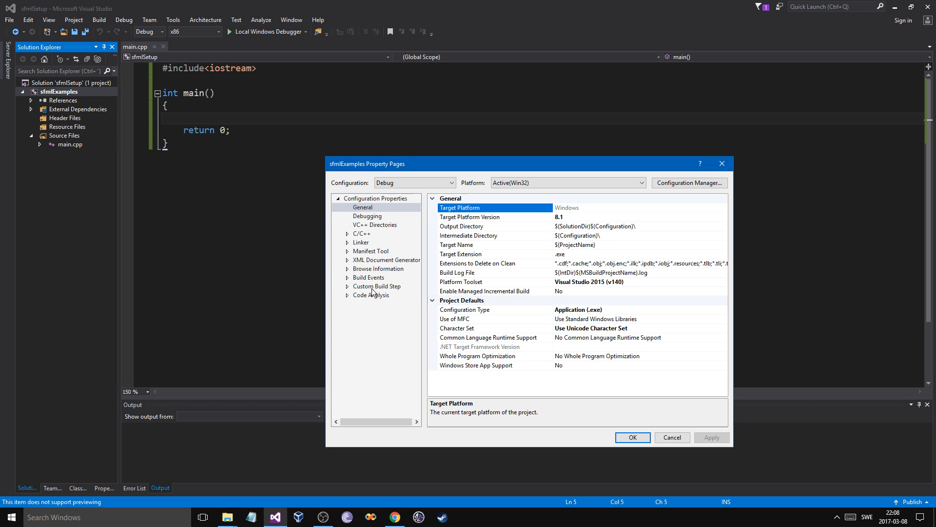
left_click(347, 233)
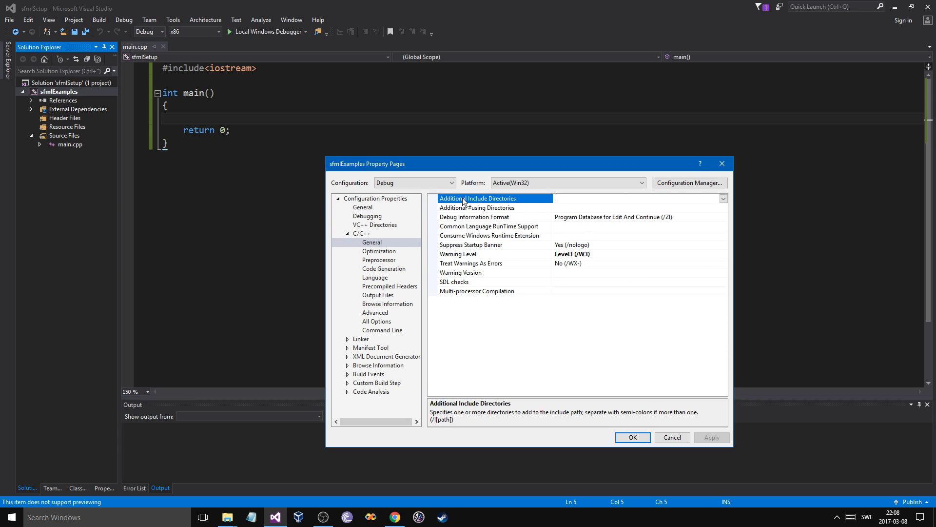
left_click(723, 198)
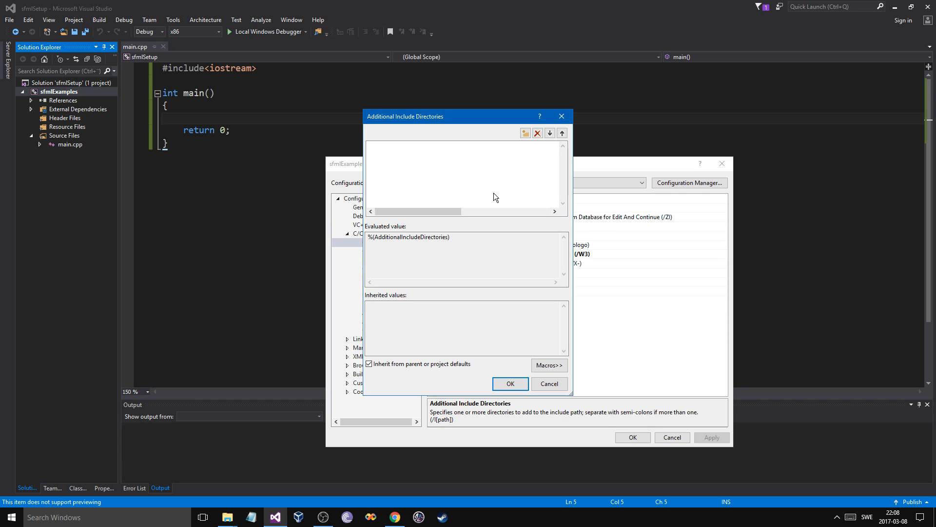
left_click(524, 133)
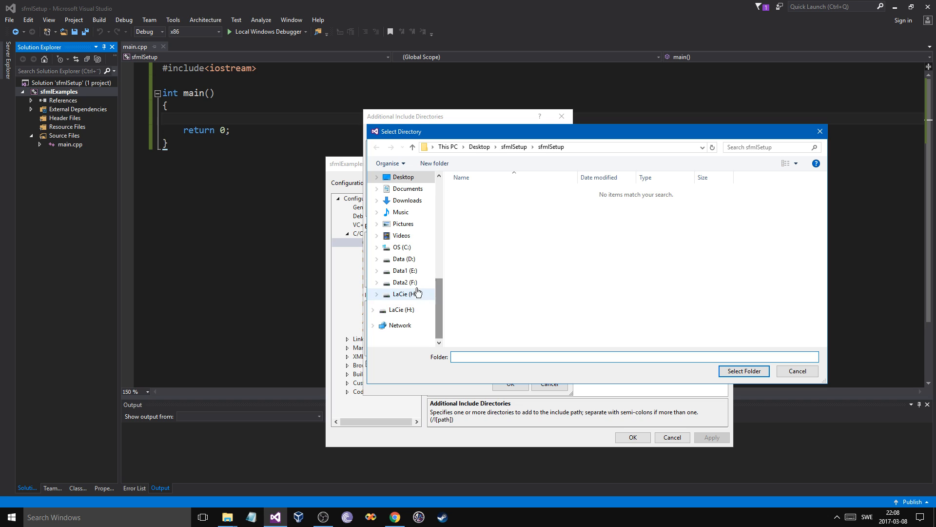
left_click(401, 269)
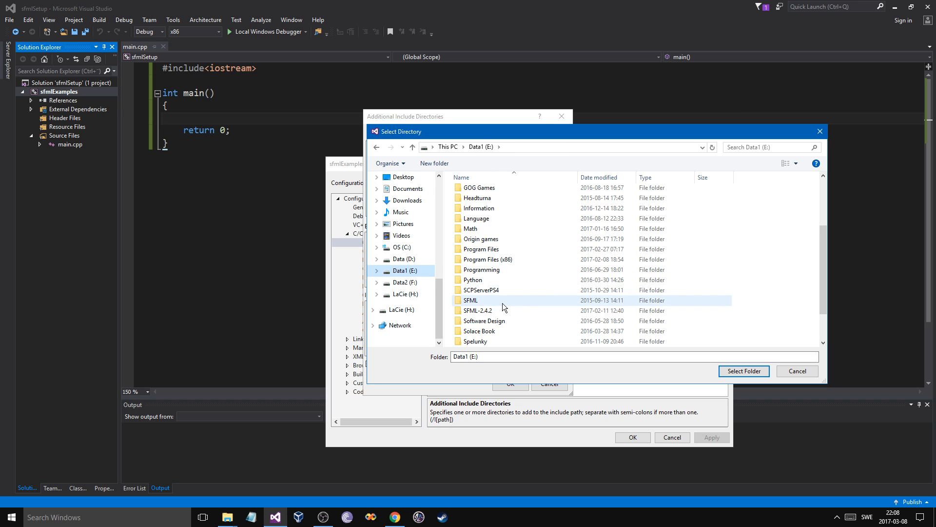
double_click(476, 310)
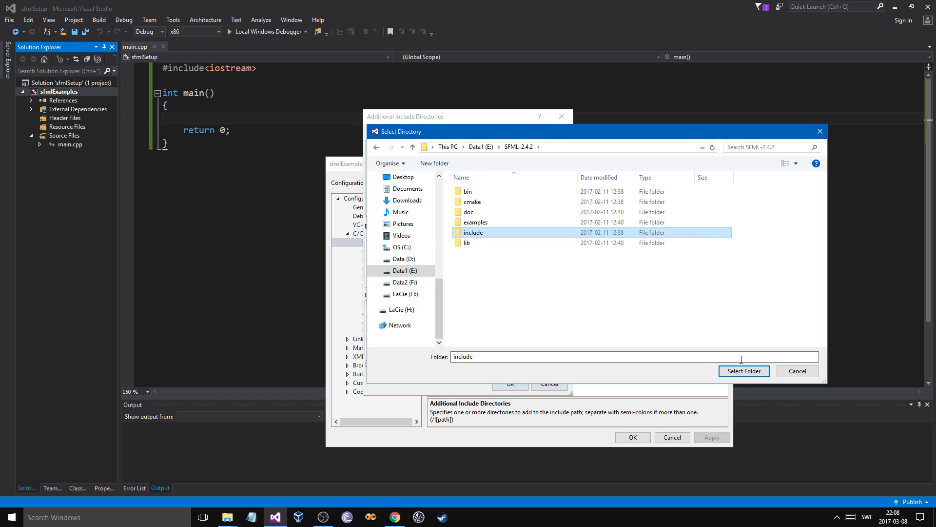
left_click(743, 371)
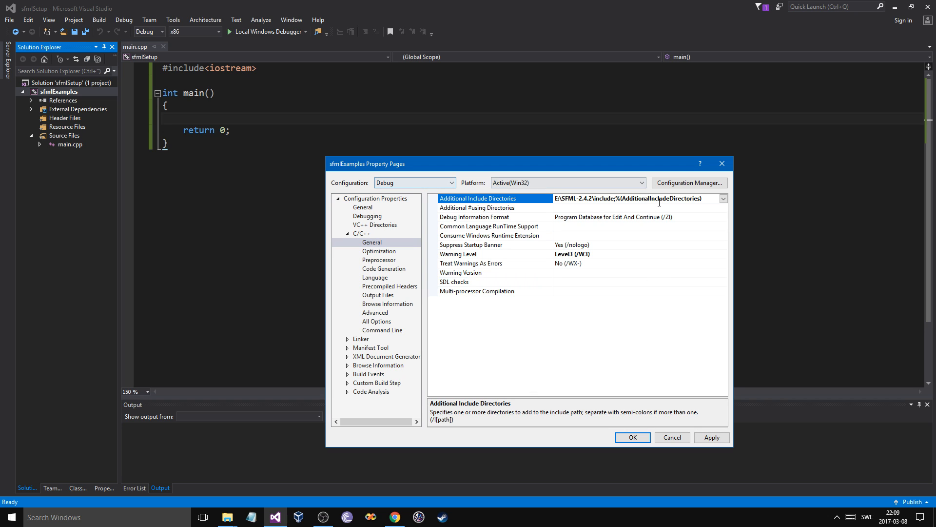
Step: Switch to All Configurations, enter E:\SFML-2.4.2\include;%(AdditionalIncludeDirectories), and apply
left_click(636, 198)
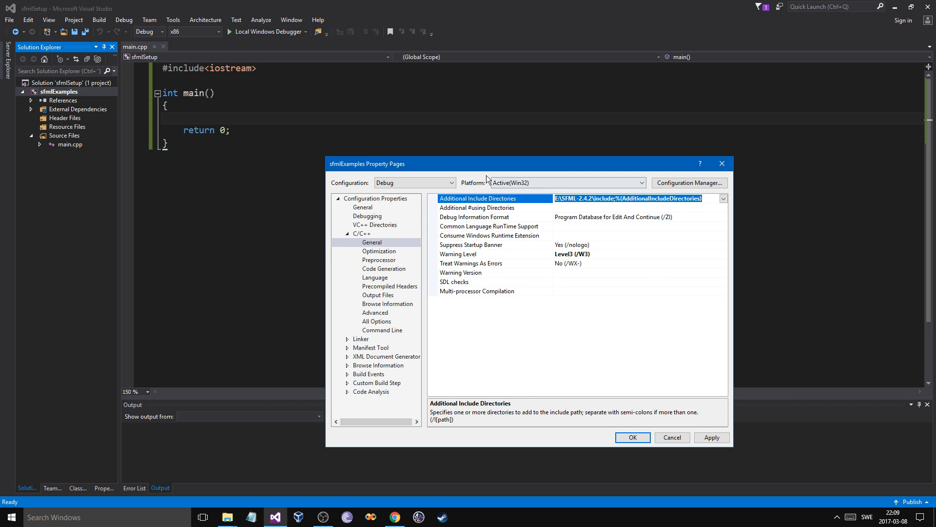
left_click(414, 182)
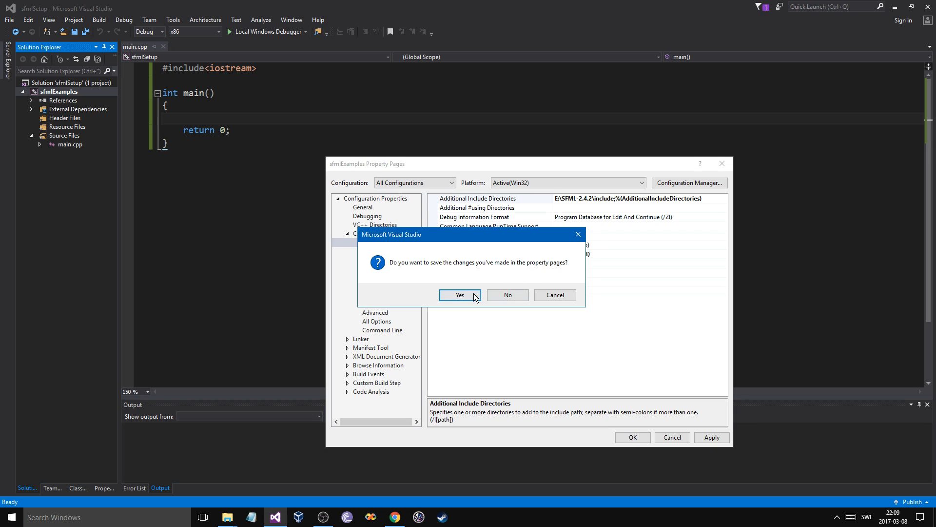
left_click(459, 295)
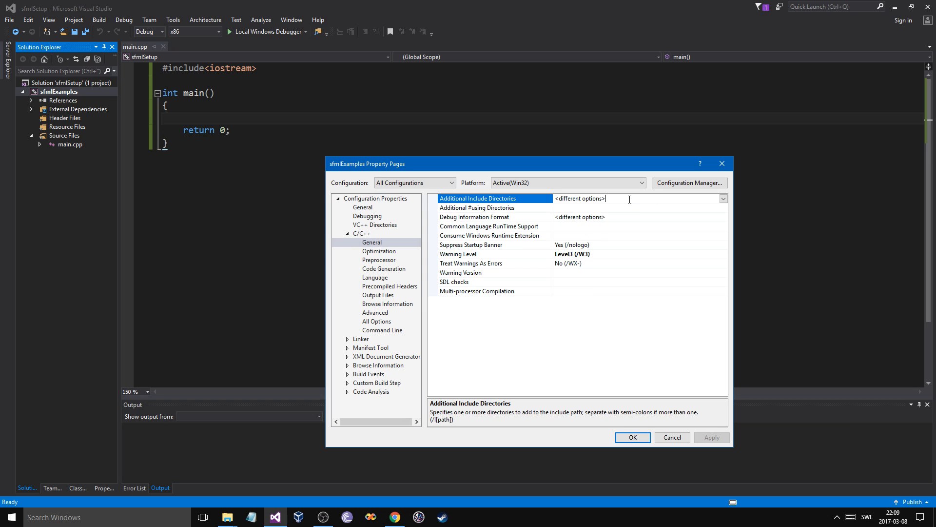
type("E:\\SFML-2.4.2\\include;%(AdditionalIncludeDirectories)")
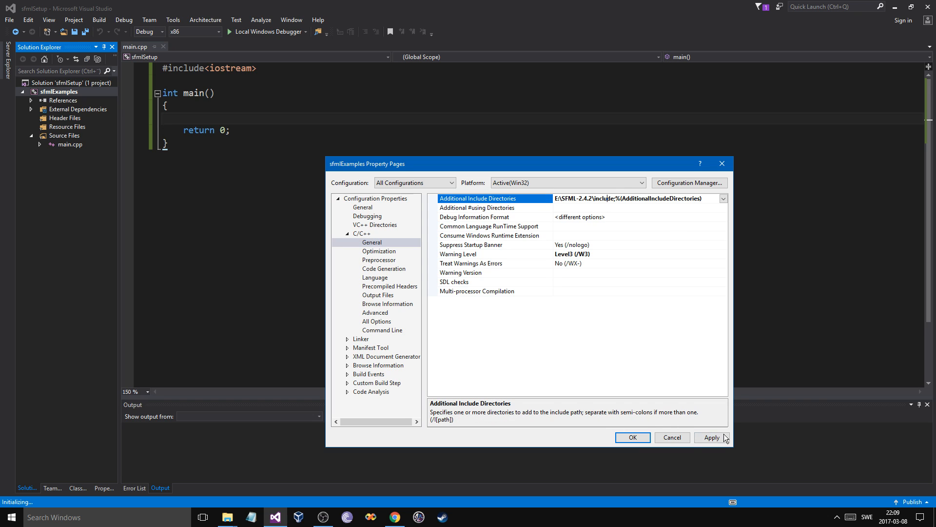
left_click(711, 437)
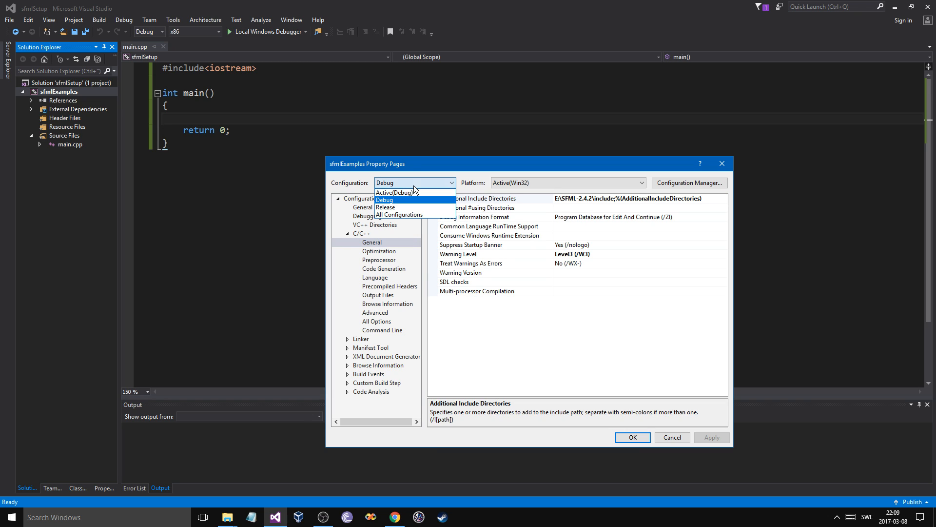
Step: Add E:\SFML-2.4.2\lib to Linker > General Additional Library Directories
left_click(398, 215)
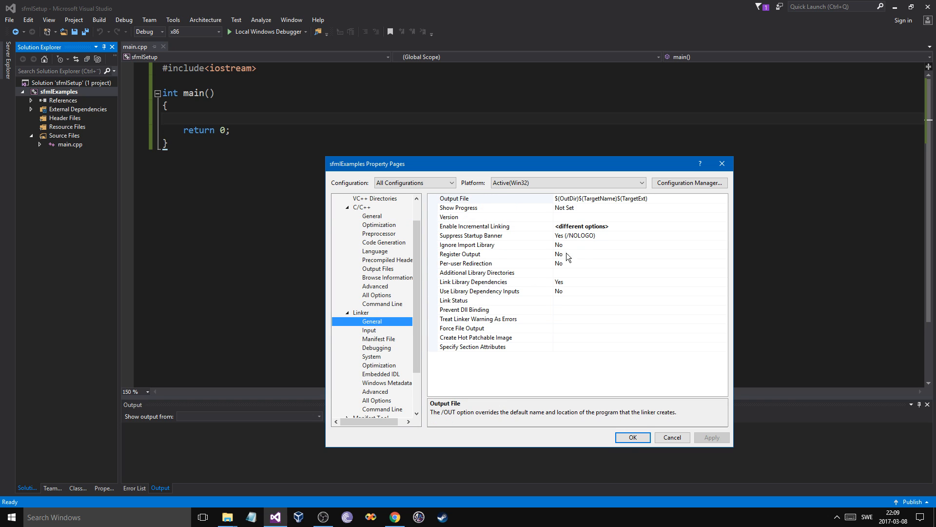
left_click(478, 272)
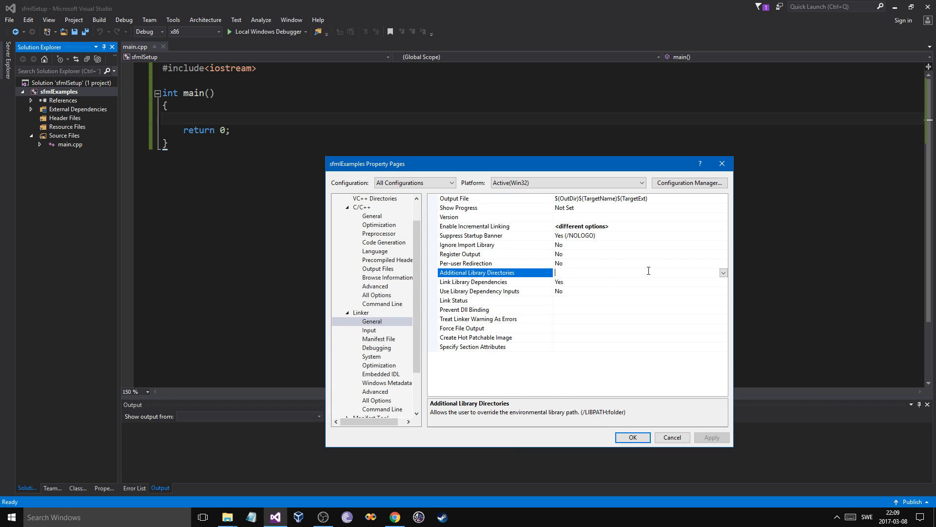
left_click(723, 272)
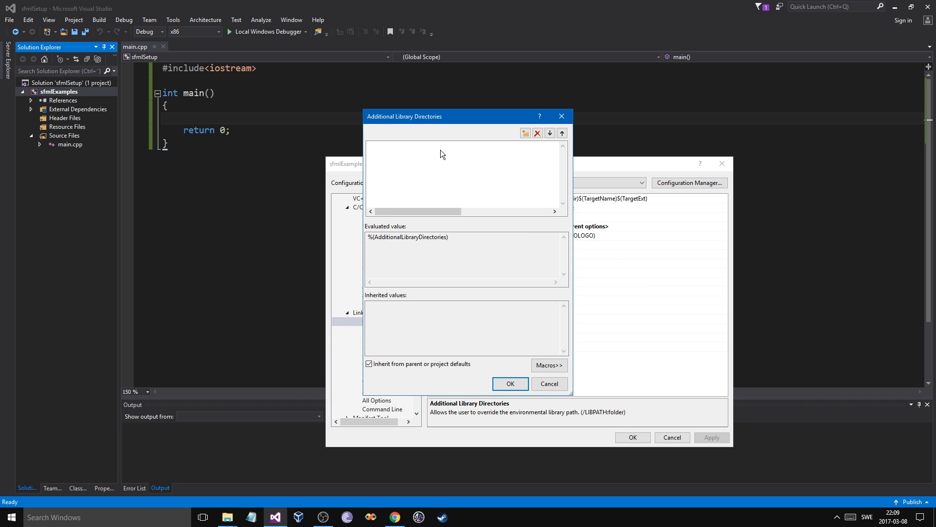
left_click(525, 133)
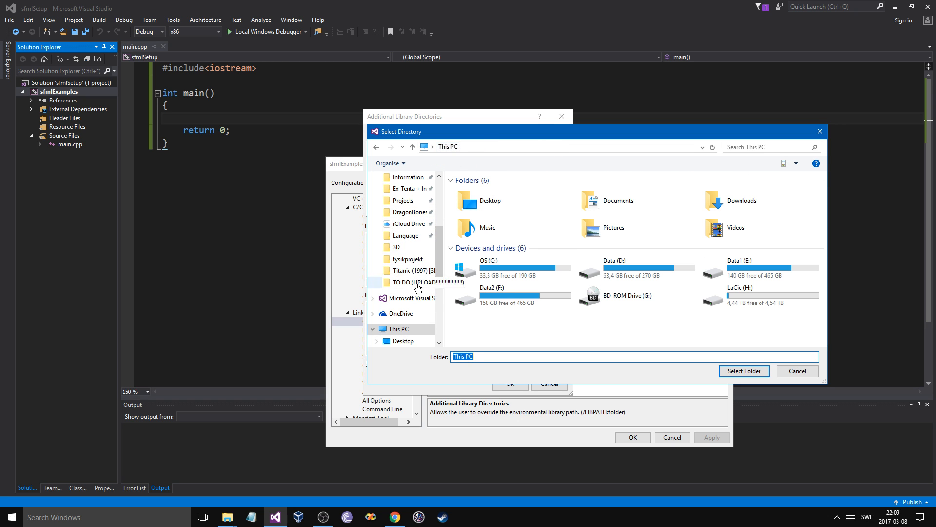
double_click(739, 272)
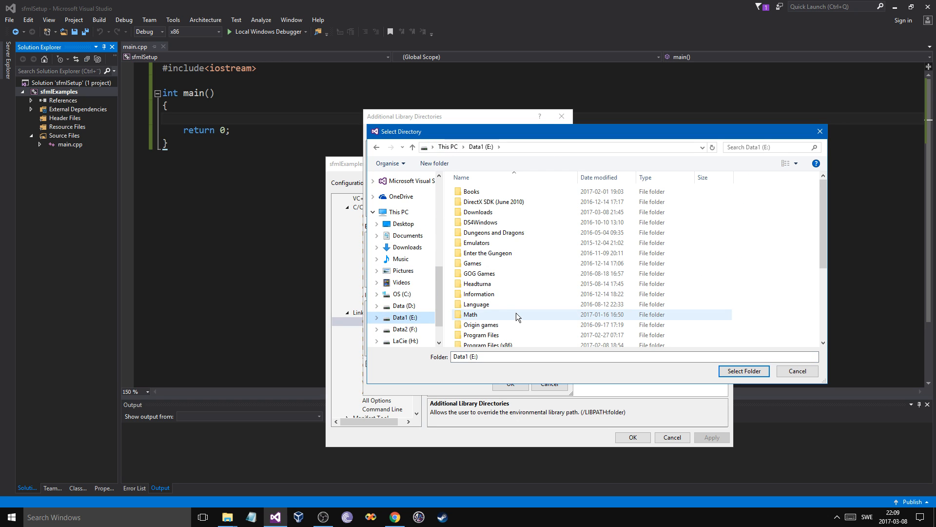
scroll("down", 3)
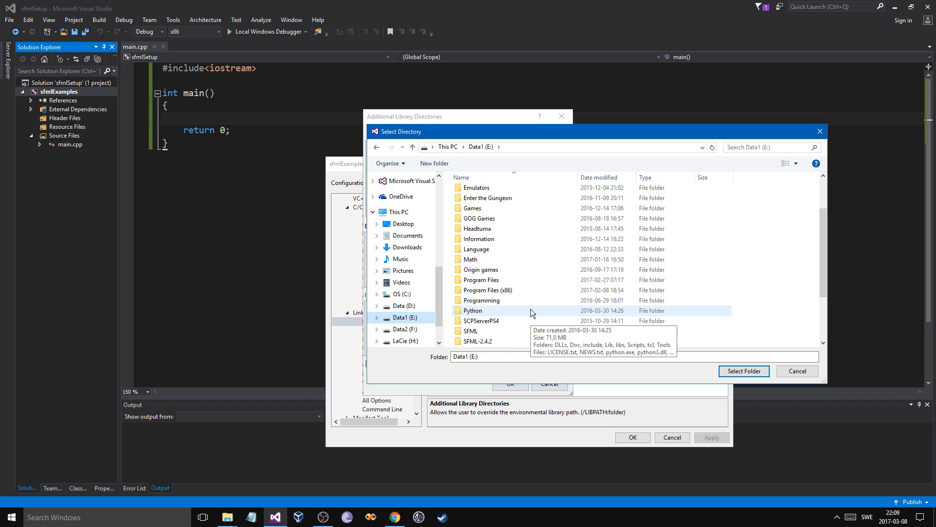
double_click(478, 341)
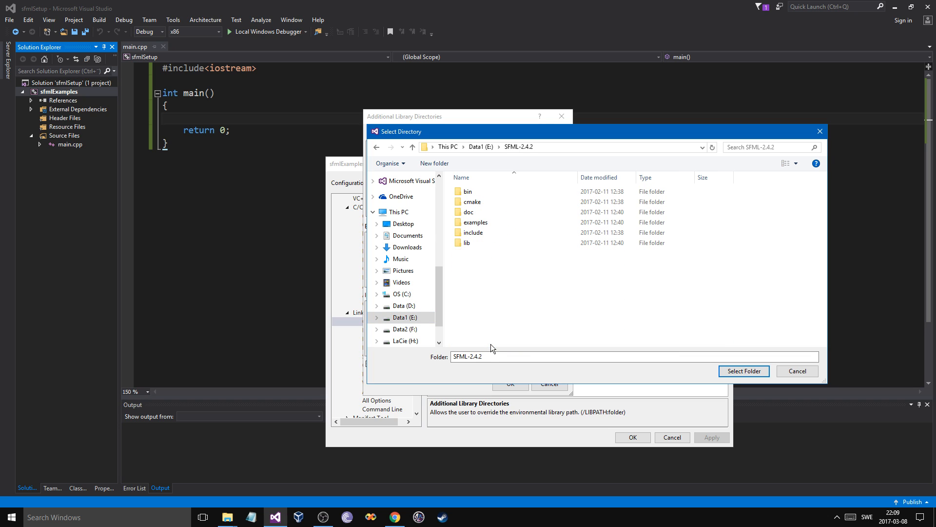
left_click(467, 243)
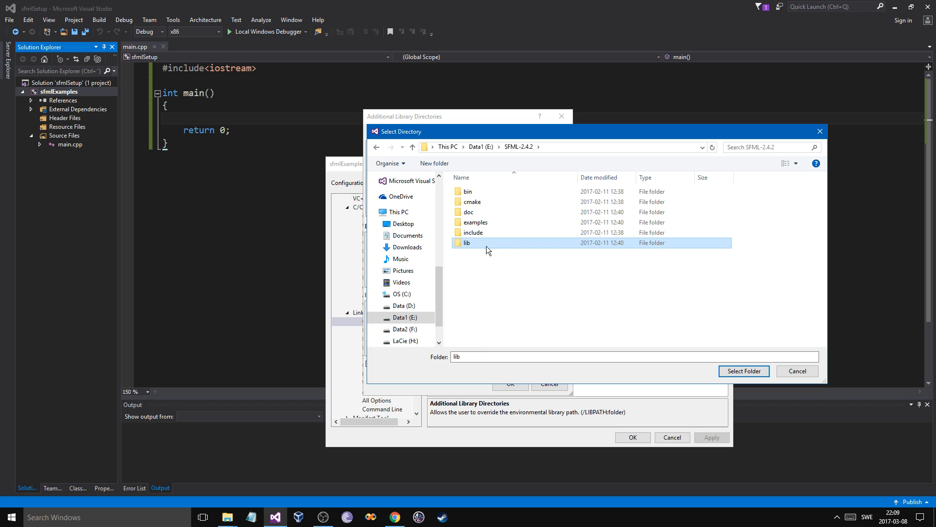
left_click(743, 371)
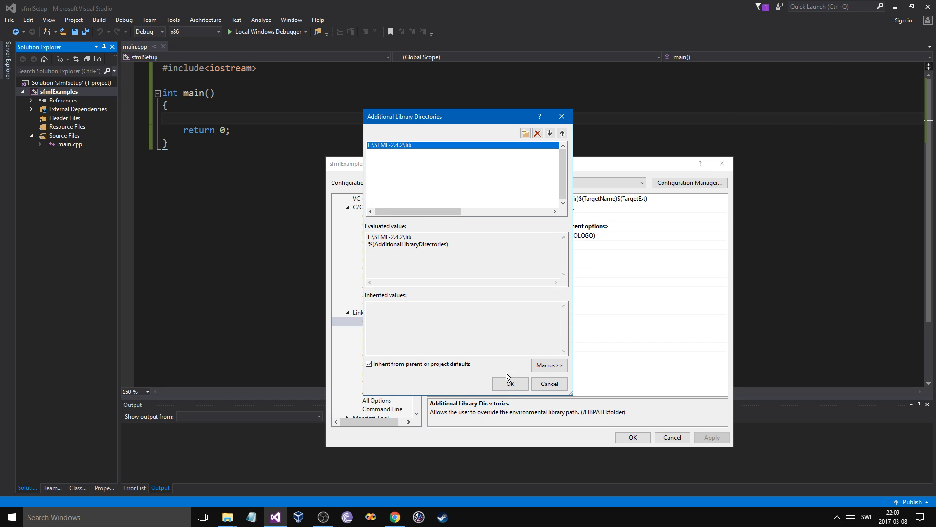
left_click(510, 383)
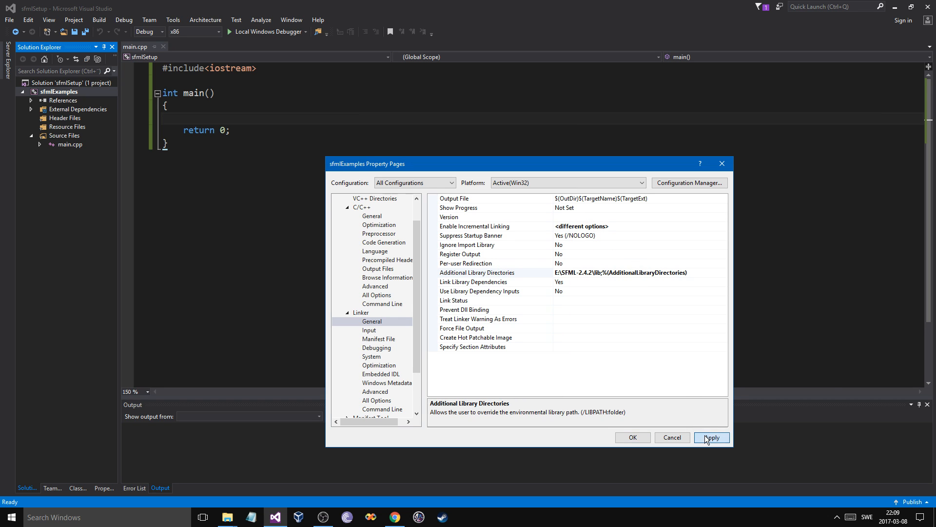
left_click(370, 260)
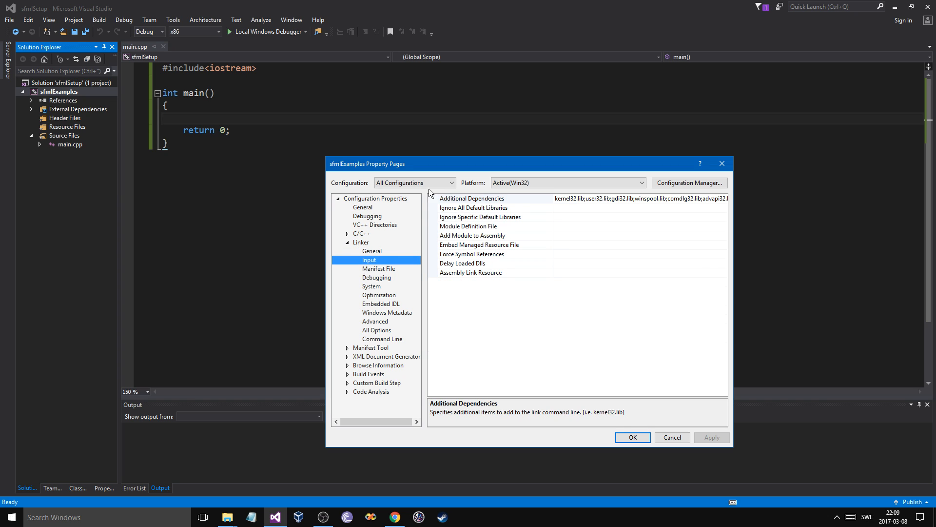
Step: For Debug, add sfml-system-d, graphics-d, audio-d, window-d and network-d .lib as Additional Dependencies
left_click(414, 182)
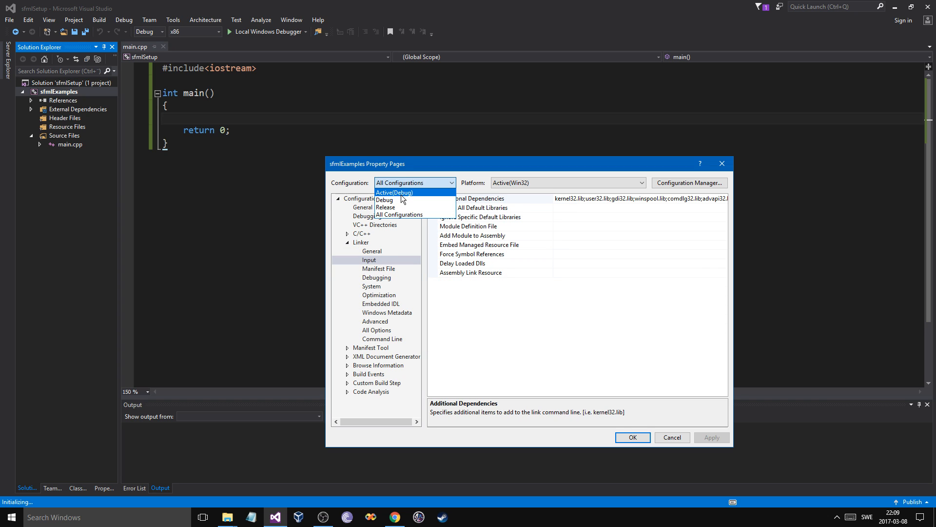
left_click(385, 200)
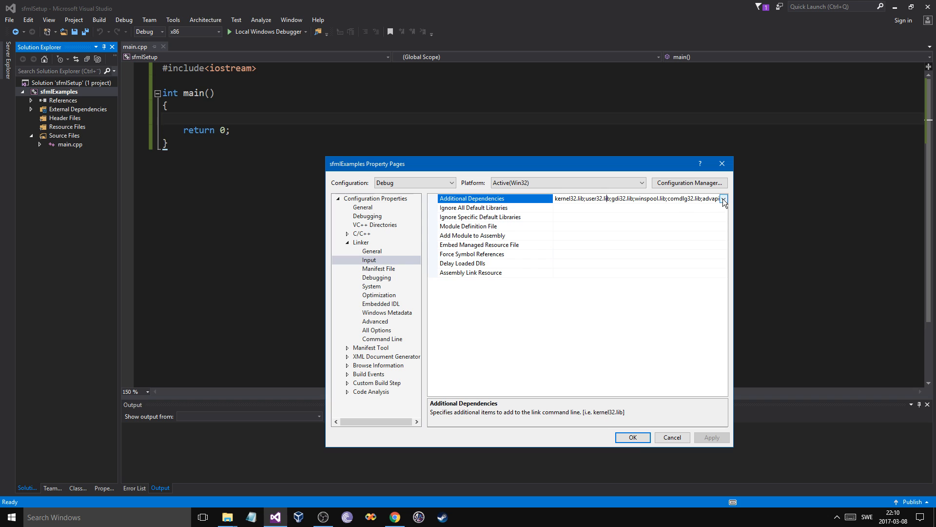
left_click(723, 199)
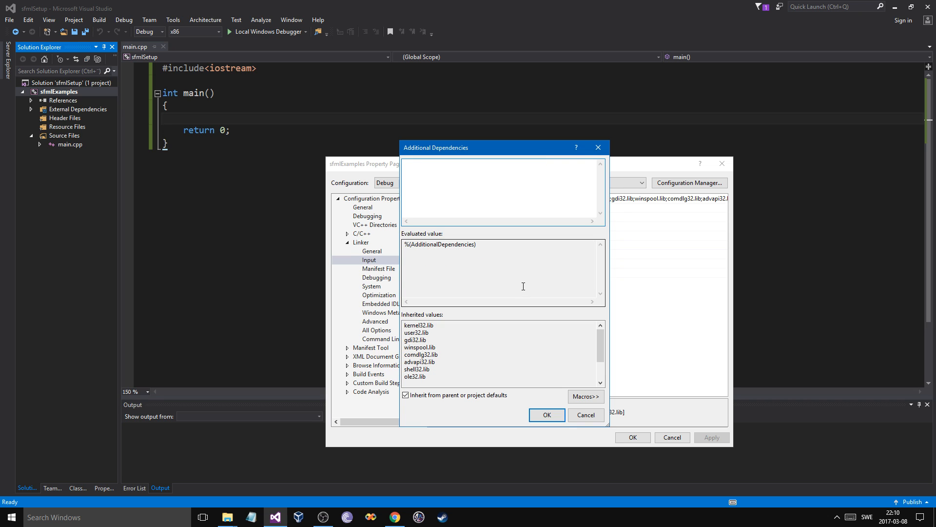
type("sfml-")
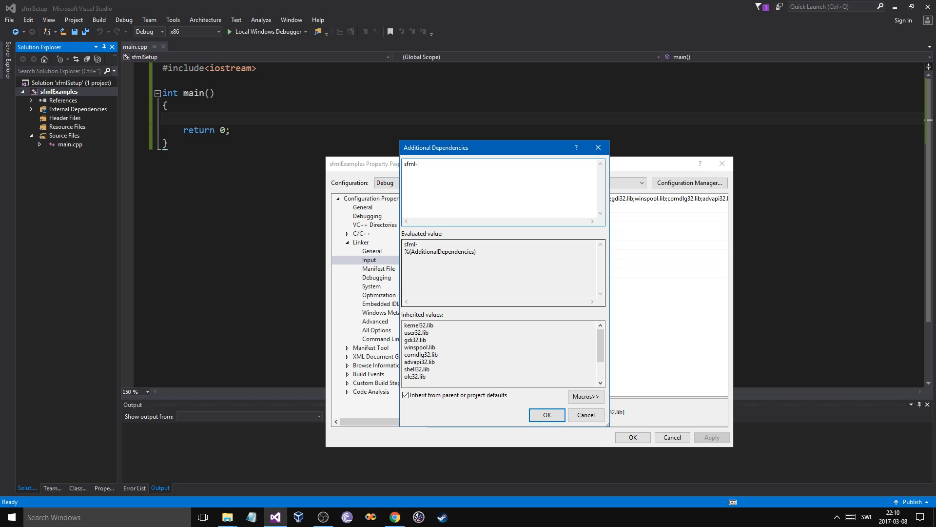
type("system")
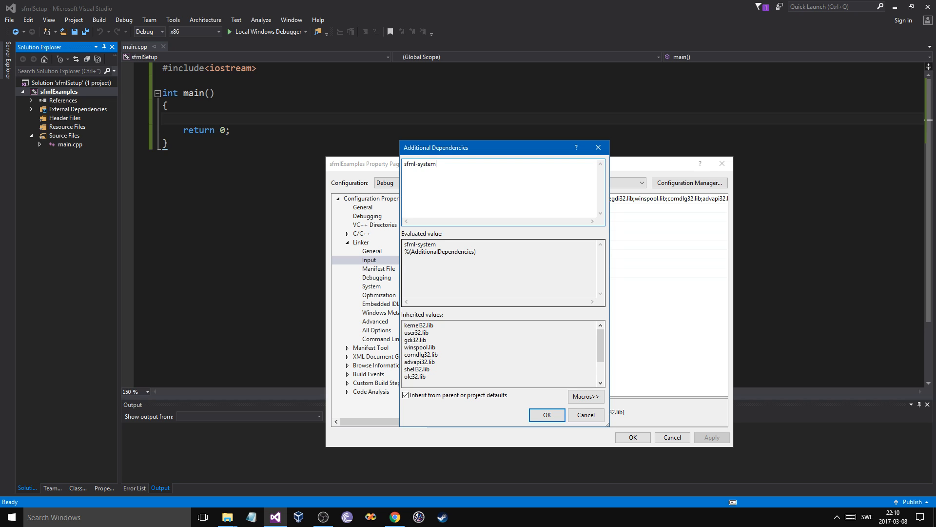
type(".lib")
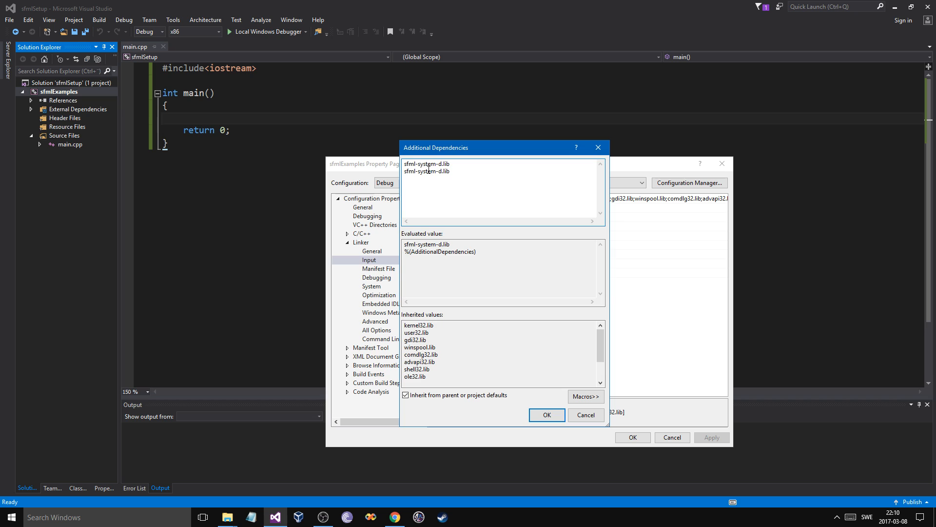
type("sfml-graphixd.lib")
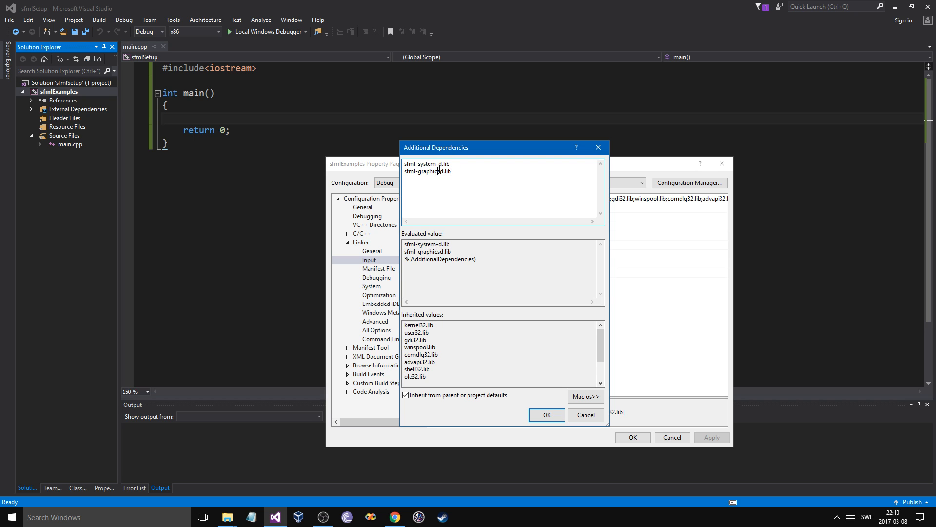
type("-")
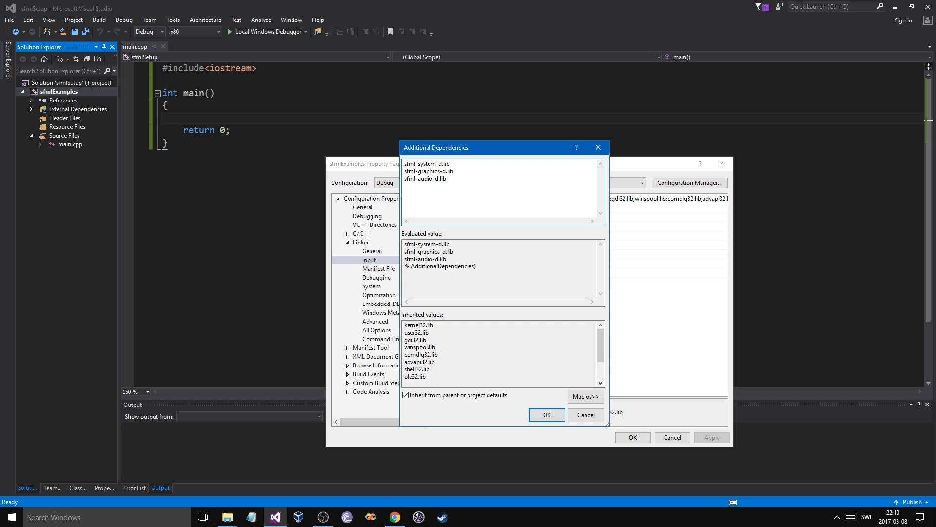
type("sfml-system-d.lib")
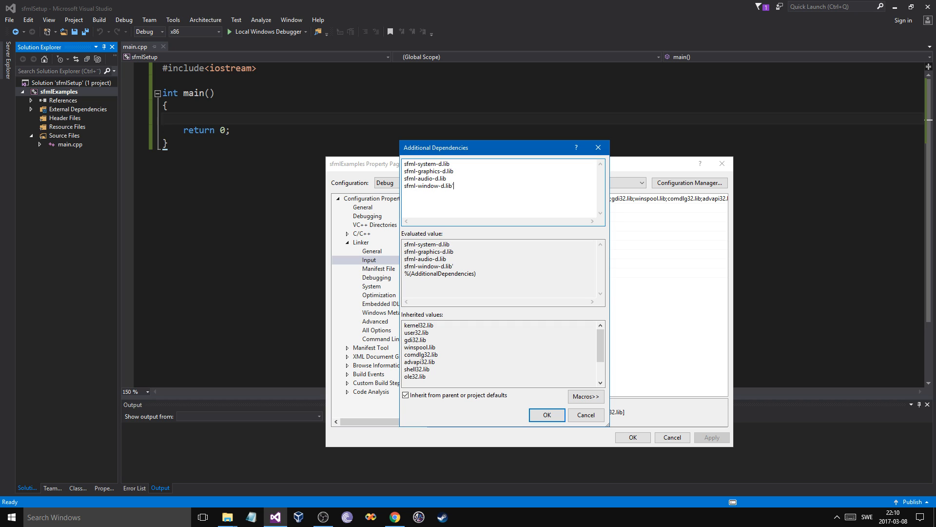
type("sfml-system-d.lib")
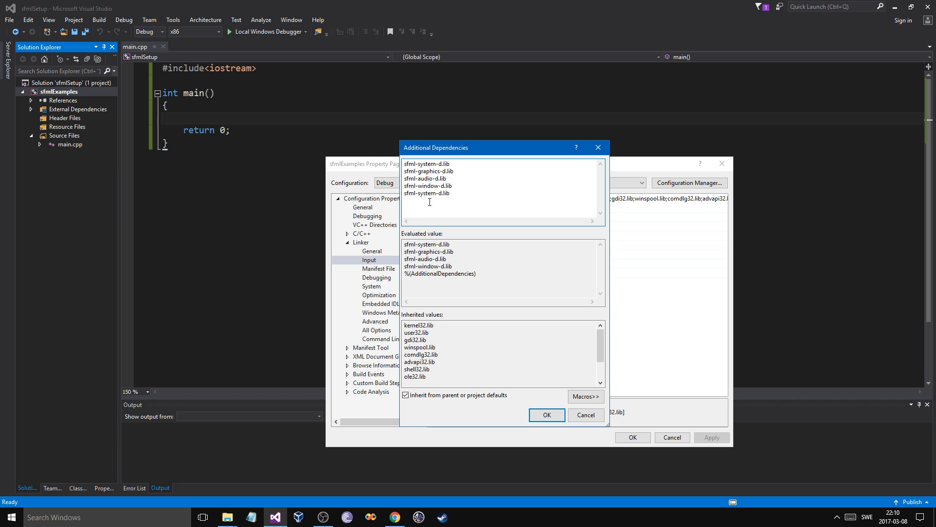
type("sfml-net-d.lib")
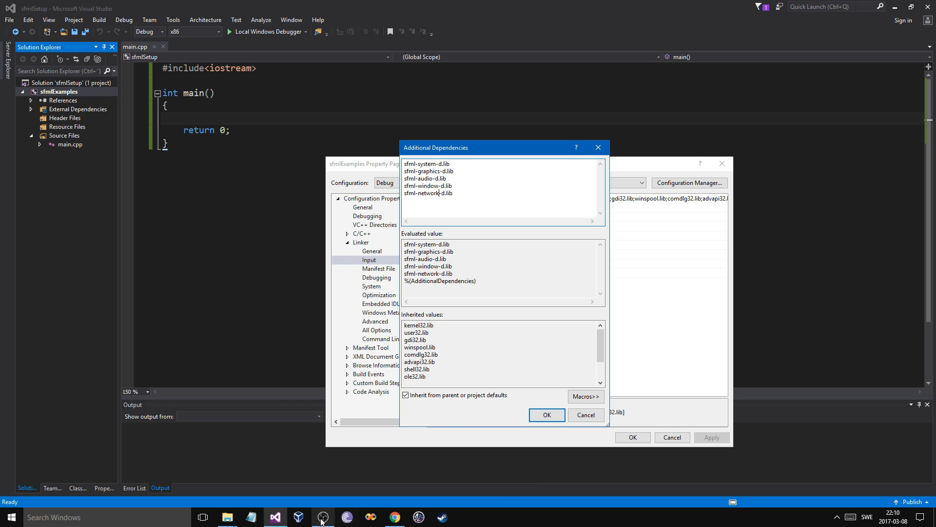
Step: Browse E:\SFML-2.4.2\lib to check the debug system and network library file names
left_click(227, 517)
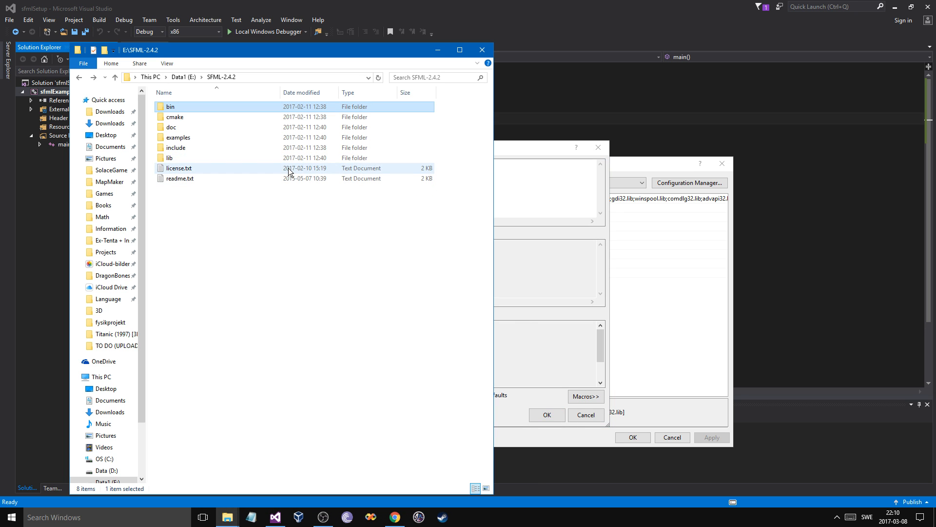
double_click(170, 157)
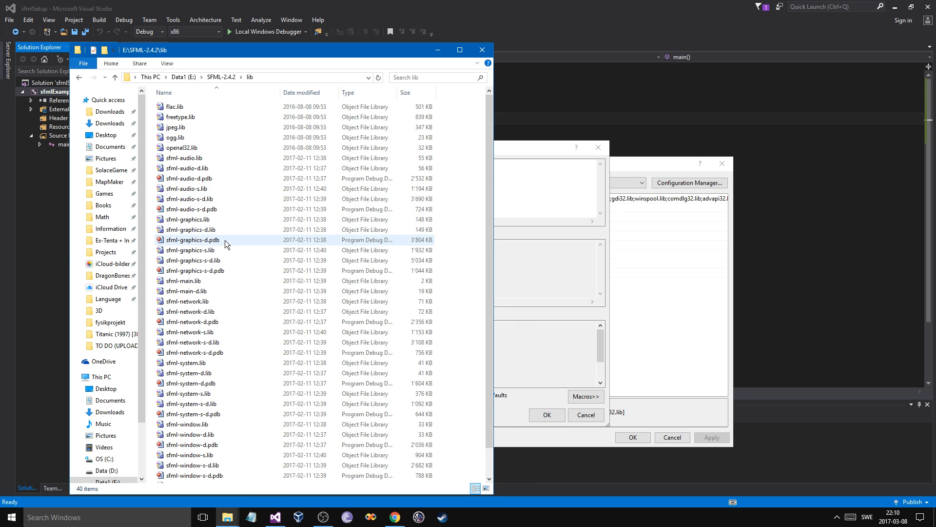
scroll("down", 3)
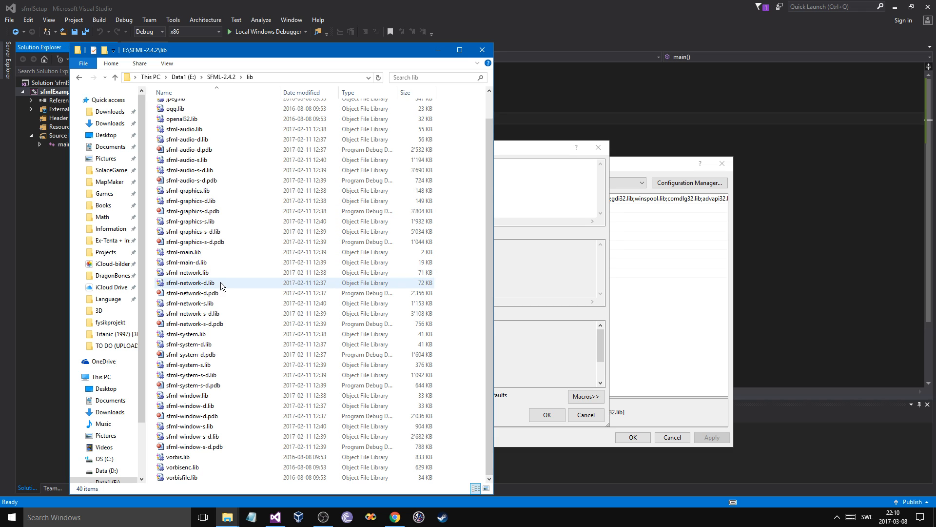
left_click(191, 375)
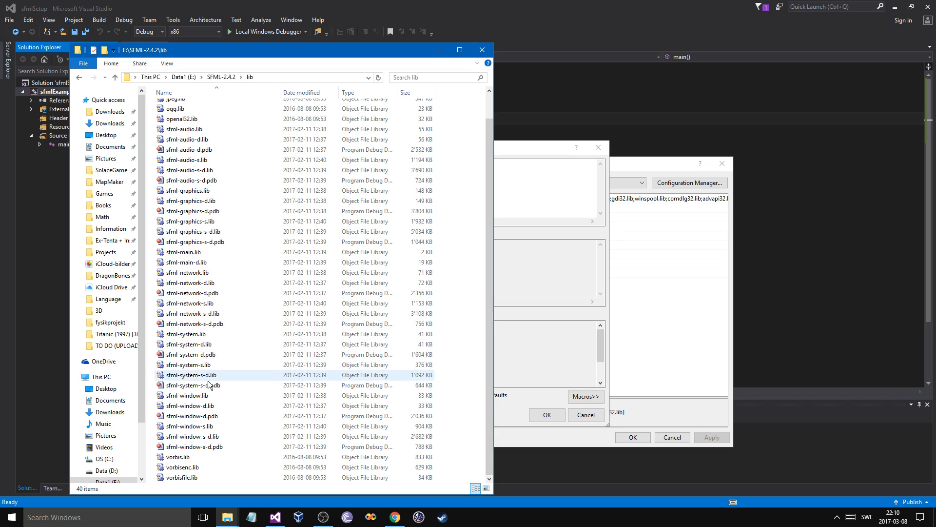
left_click(187, 139)
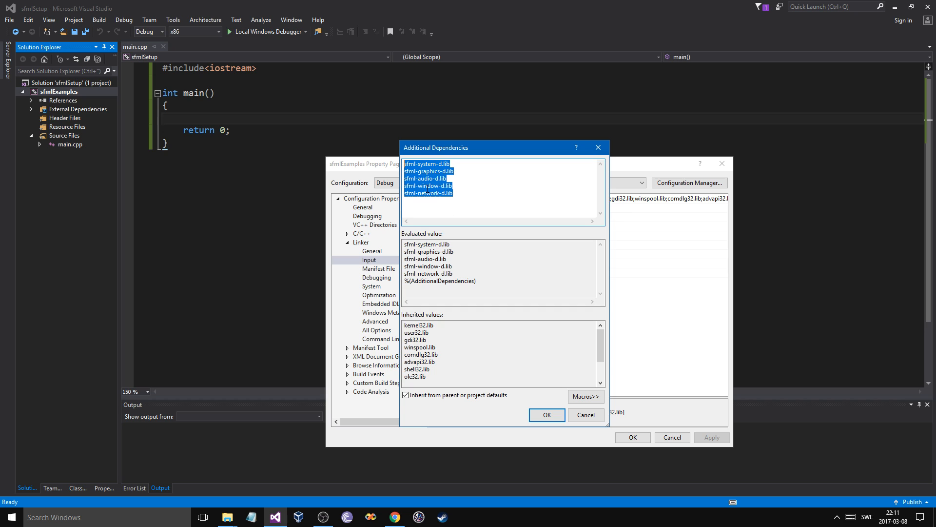
Step: Confirm the Debug dependency list and switch the properties to Release, keeping Debug settings
left_click(546, 415)
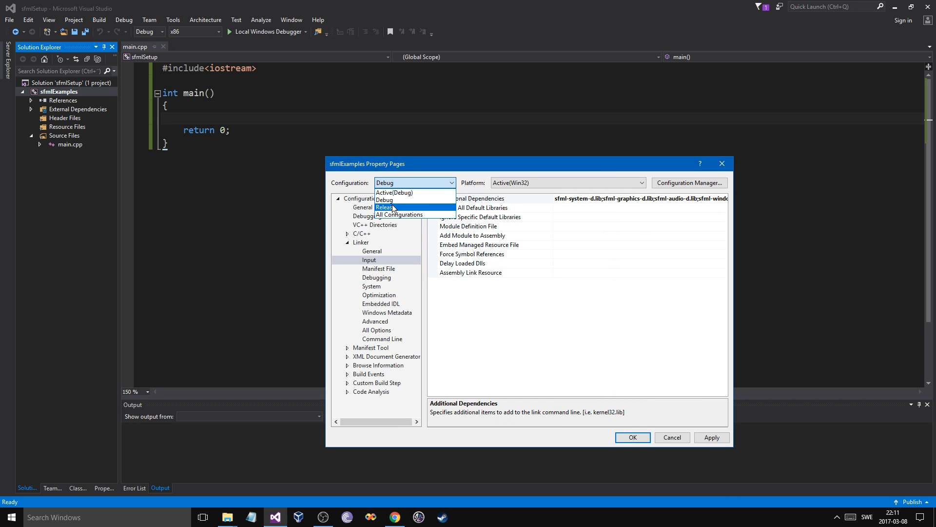
left_click(385, 207)
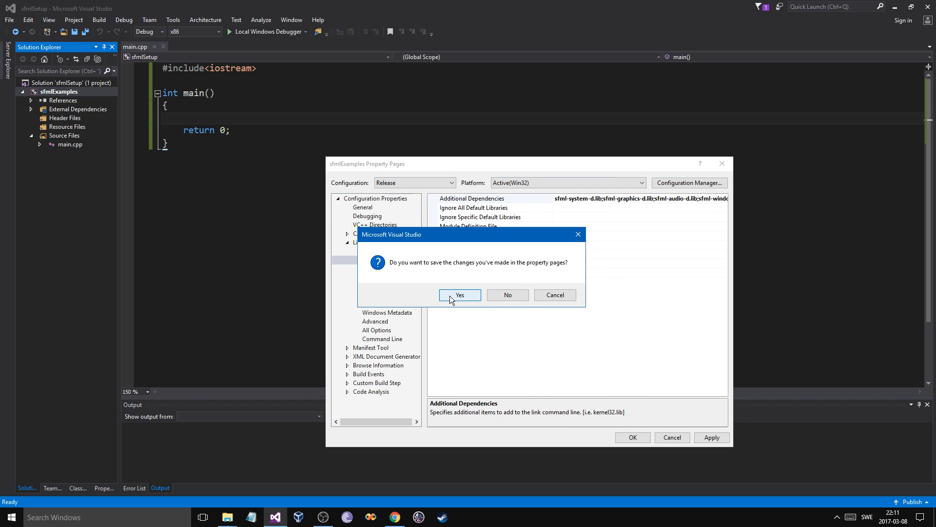
left_click(459, 295)
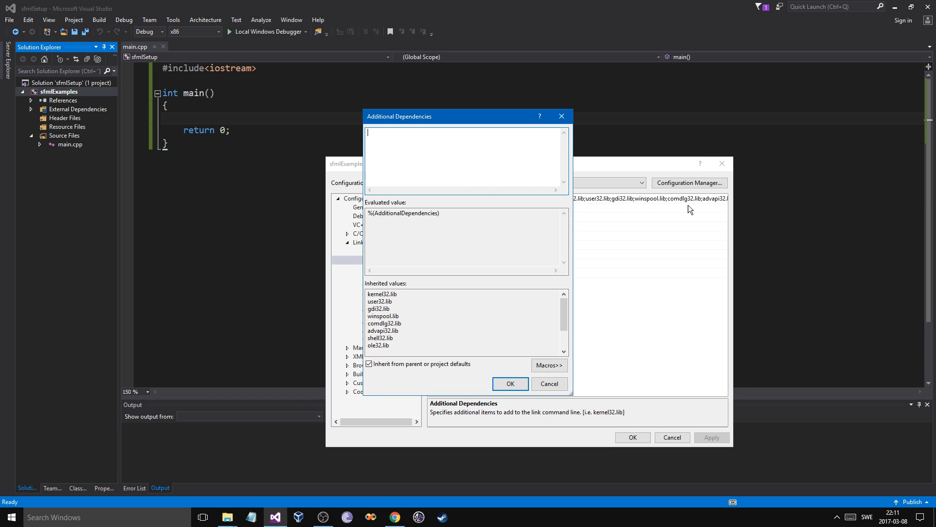
Step: Enter the release SFML system, graphics, audio, window and network libraries and apply
type("sfml-system-.lib")
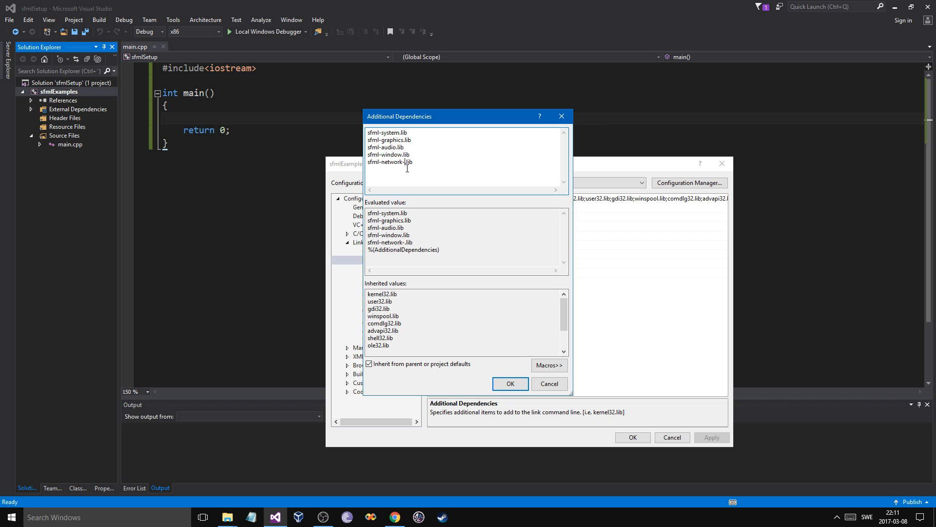
left_click(509, 383)
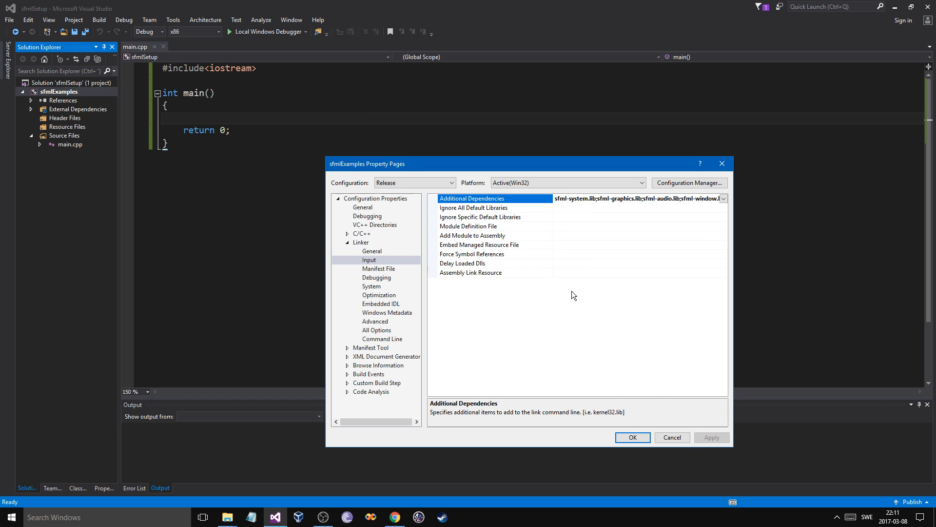
left_click(632, 437)
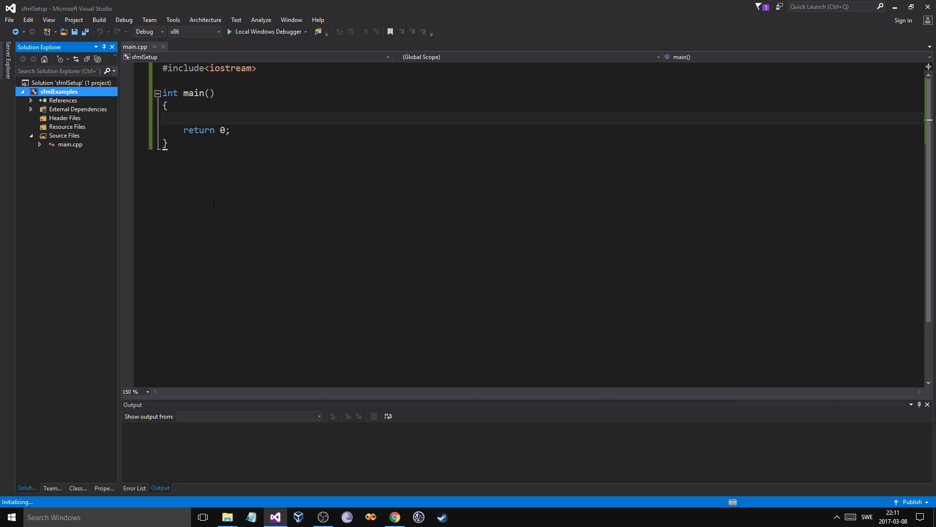
Step: Fetch the SFML sample code from the Chrome tutorial and return to the project
left_click(393, 517)
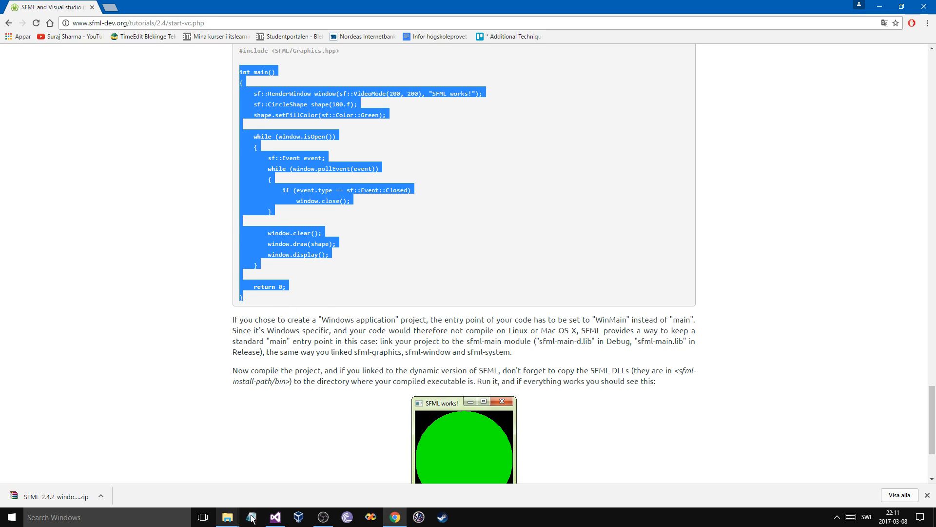
left_click(274, 517)
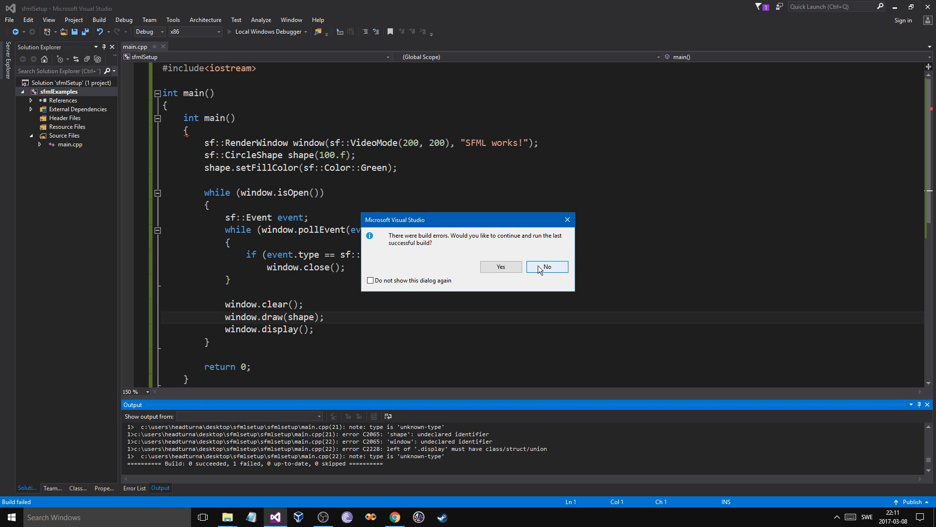
Step: Decline the old build and add #include "SFML\Graphics.hpp" to main.cpp
left_click(546, 266)
type("#")
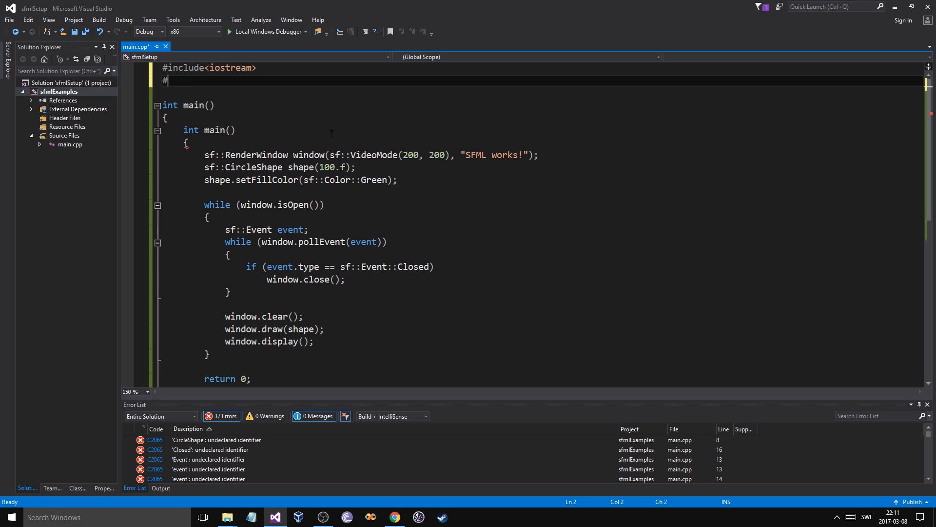
type("include")
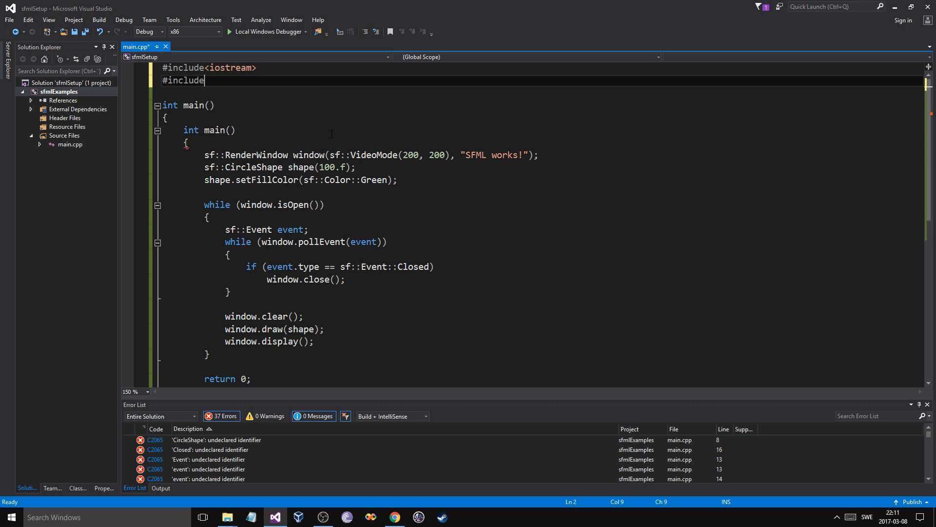
type("\"SFML\\")
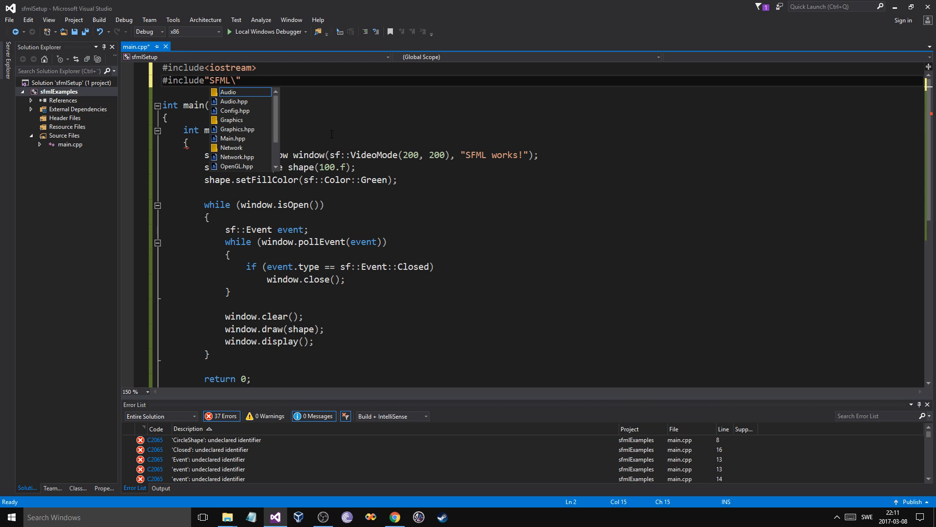
type("Graphics.hpp")
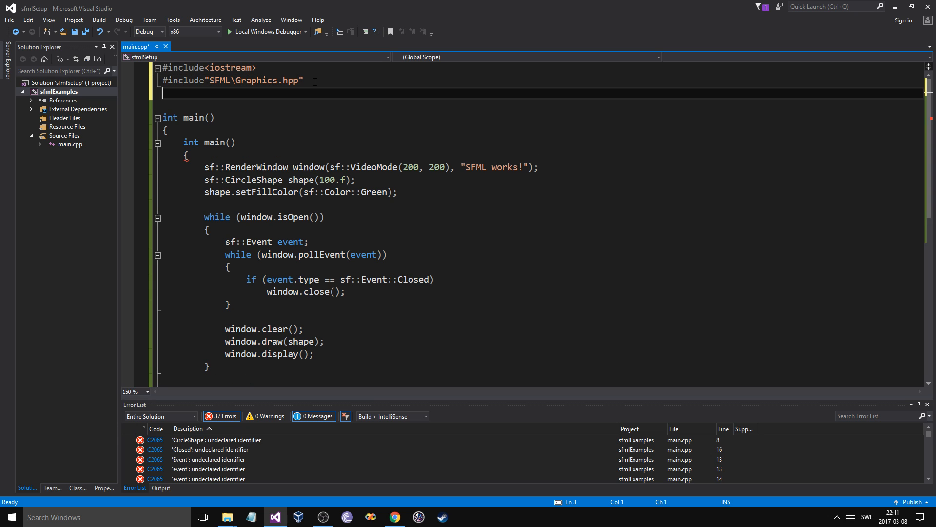
Step: Include SFML Window.hpp and System.hpp, run, and dismiss the missing sfml-window-d-2.dll error
type("#include\"smg\"")
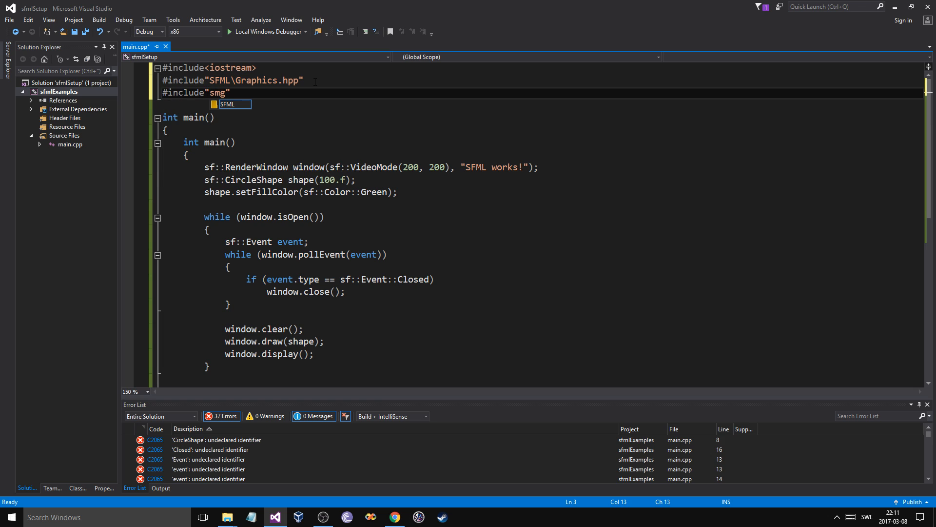
type("SFML\\")
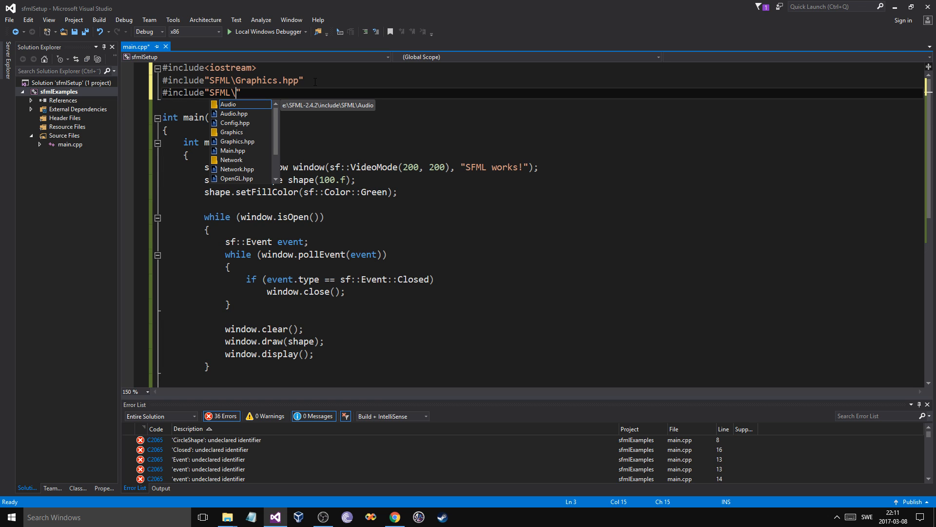
type("Window\\")
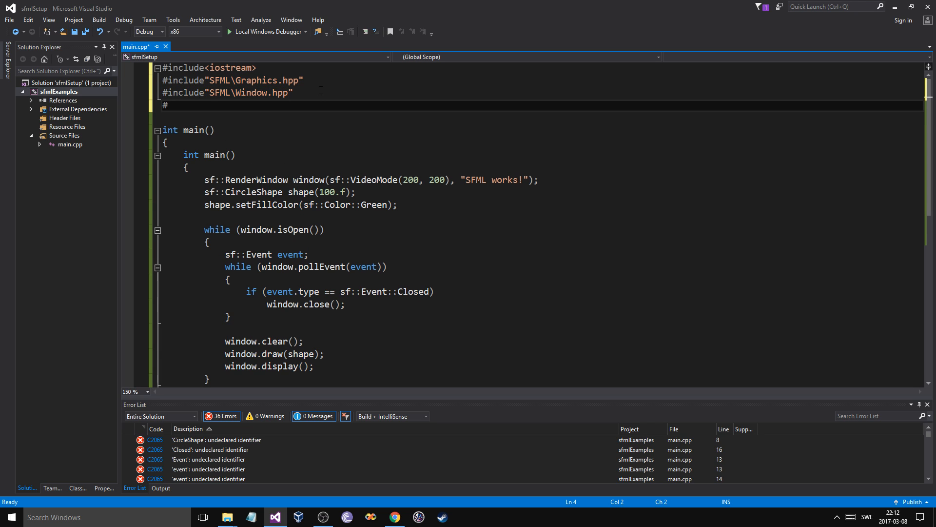
type("#include\"SFML\\\"")
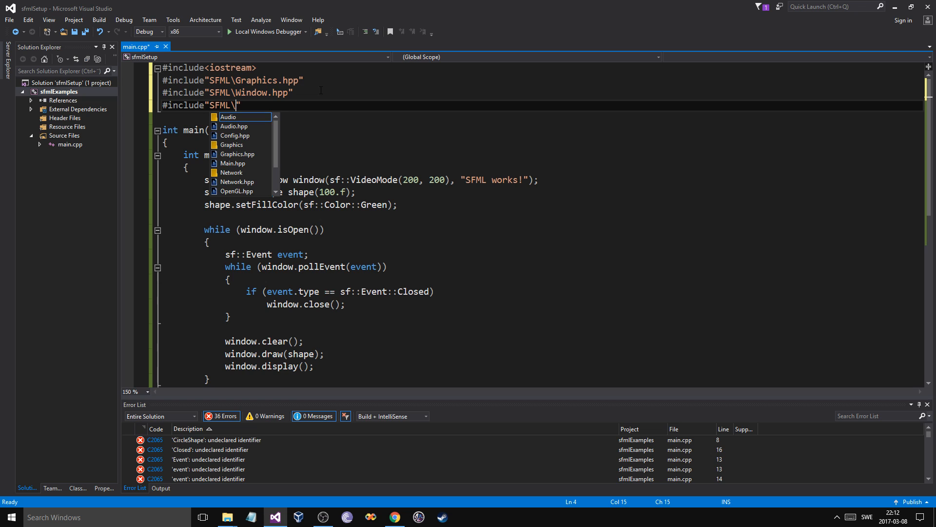
type("System\\")
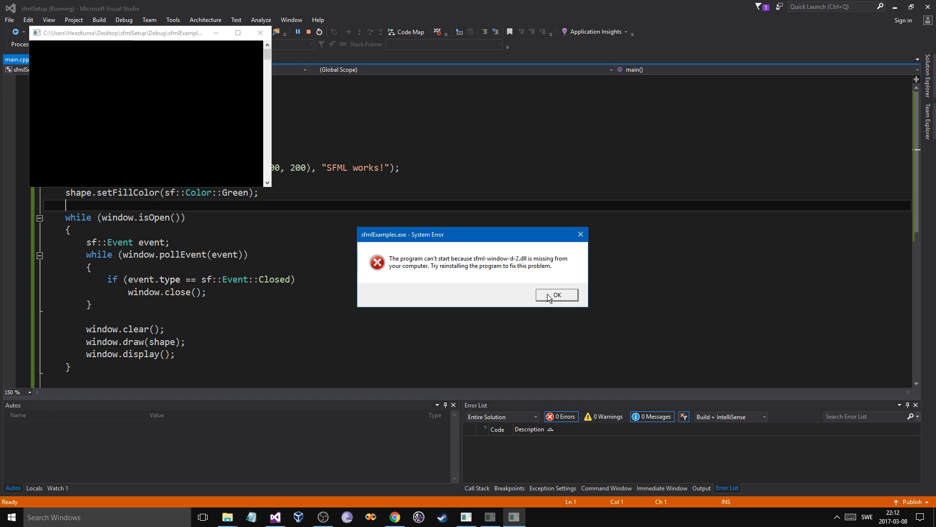
left_click(556, 295)
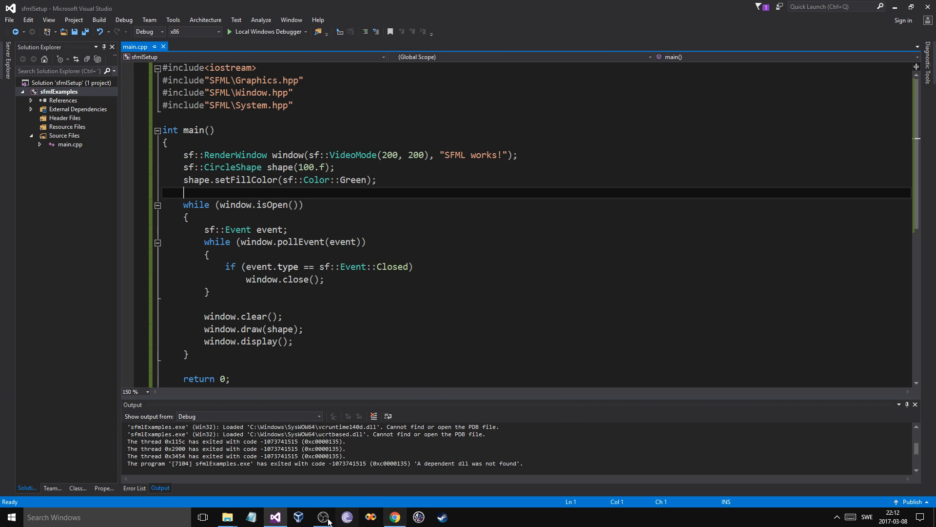
left_click(226, 517)
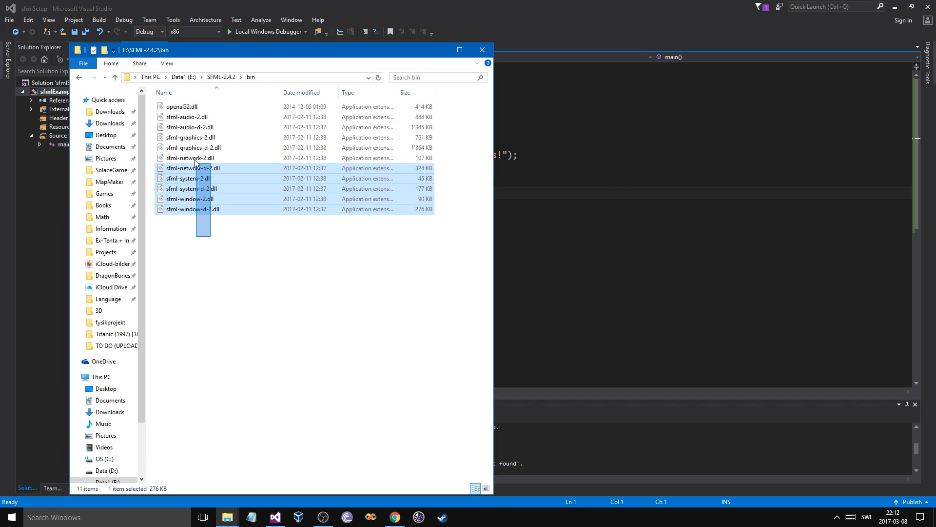
Step: Select all 11 DLLs in E:\SFML-2.4.2\bin with Ctrl+A
key("ctrl+a")
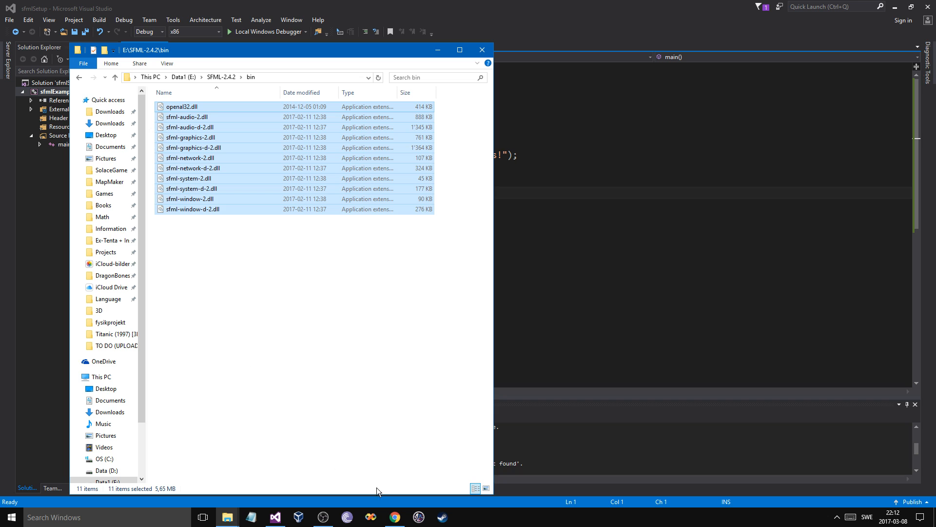
mouse_move(226, 517)
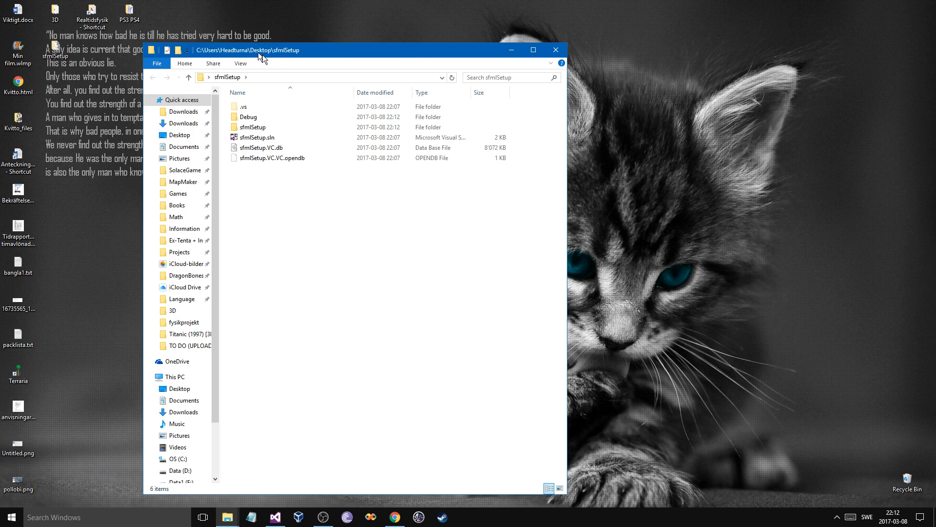
Step: Dismiss the browsing database prompt and open Desktop\sfmlSetup\sfmlSetup for the DLLs
double_click(258, 137)
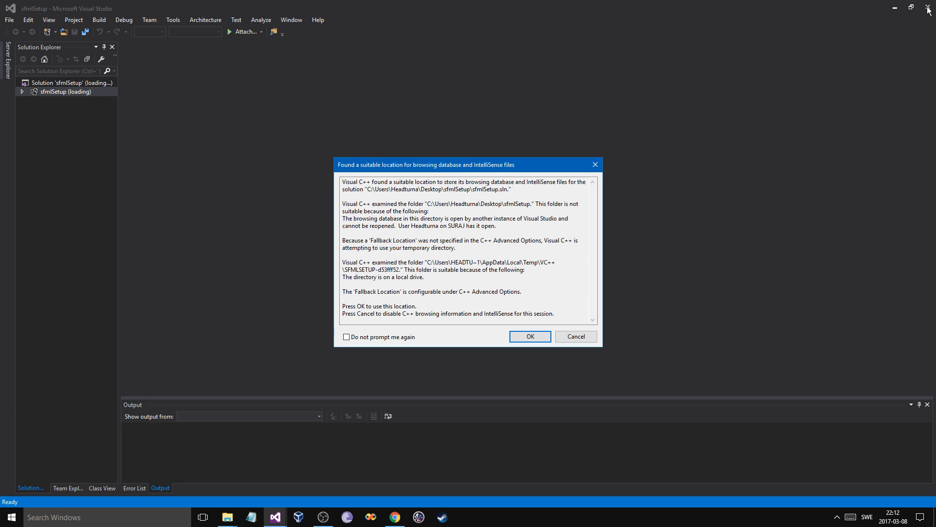
mouse_move(575, 336)
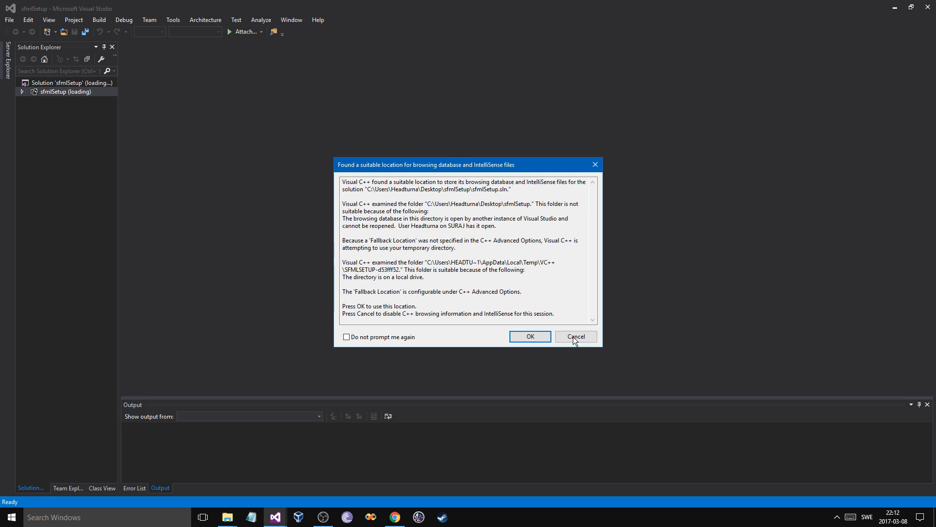
left_click(575, 336)
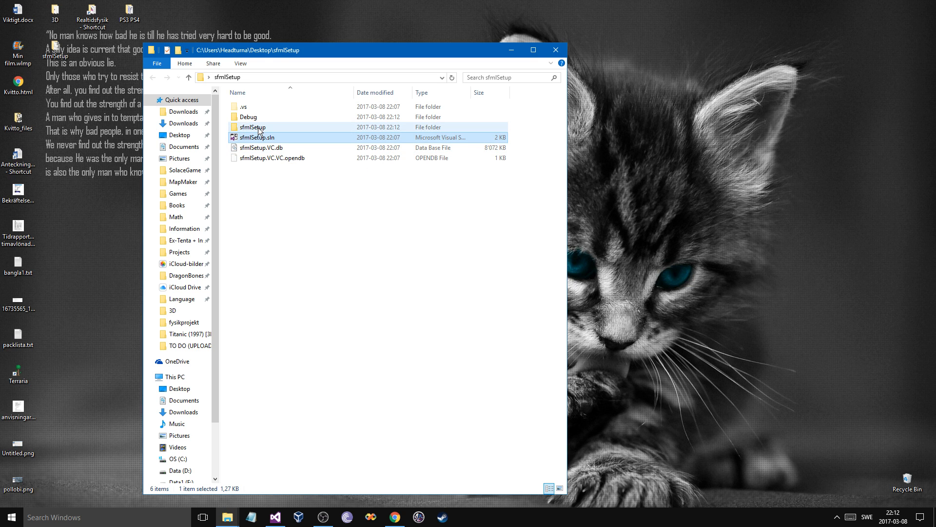
double_click(253, 127)
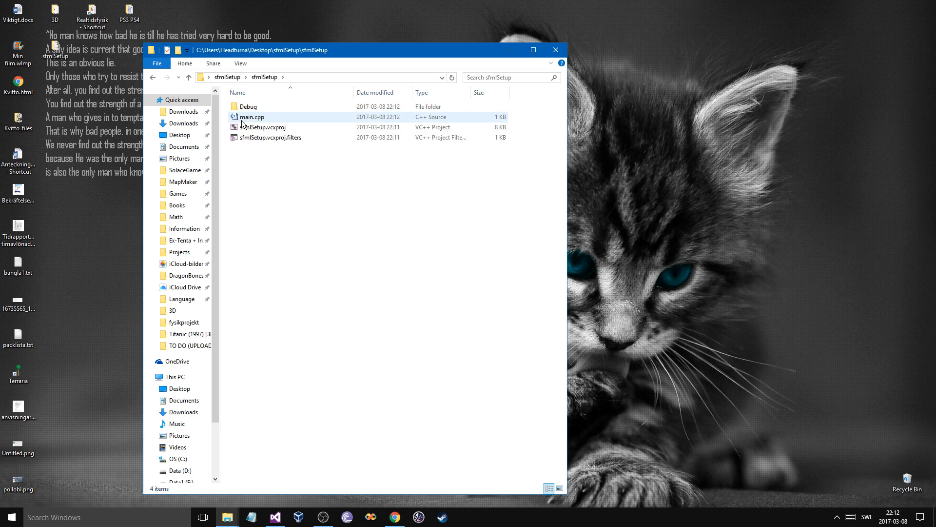
left_click(276, 179)
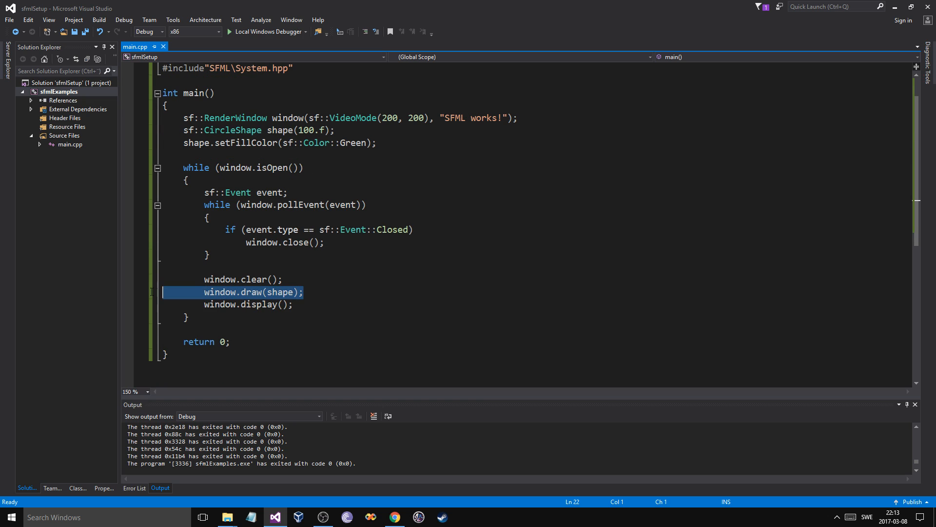
Step: Press Delete in Visual Studio before rerunning the SFML sample
key("Delete")
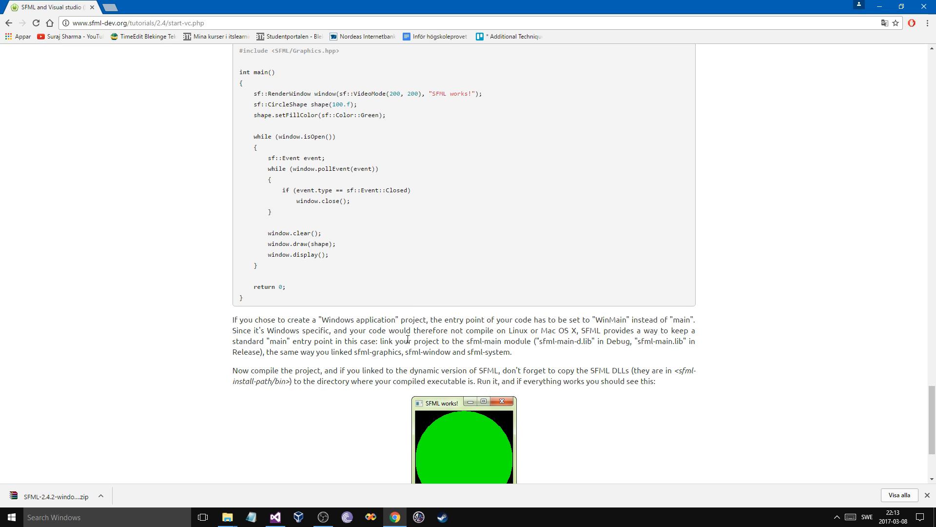
scroll("down", 3)
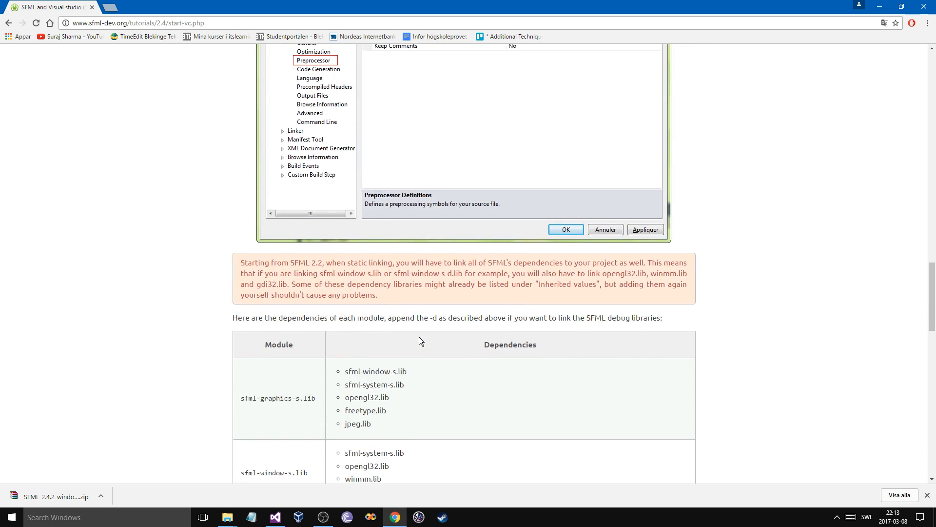
scroll("up", 3)
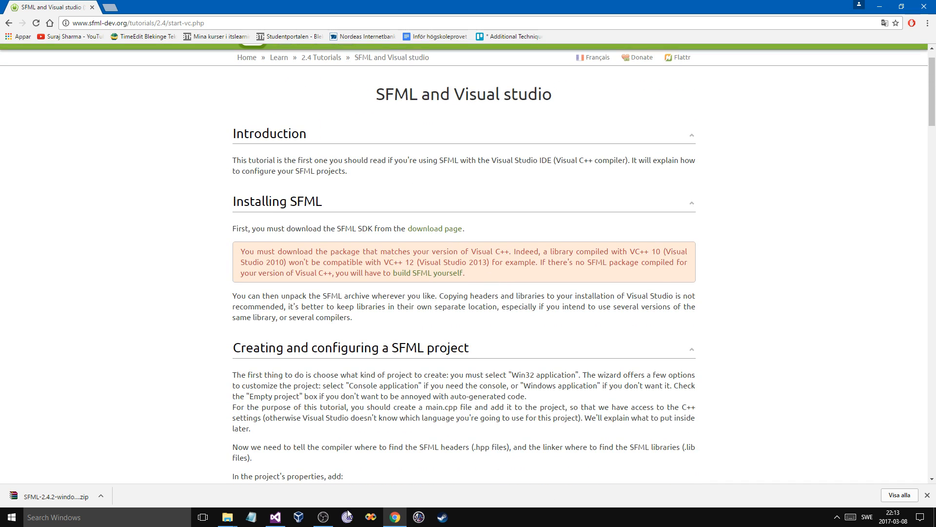
left_click(322, 517)
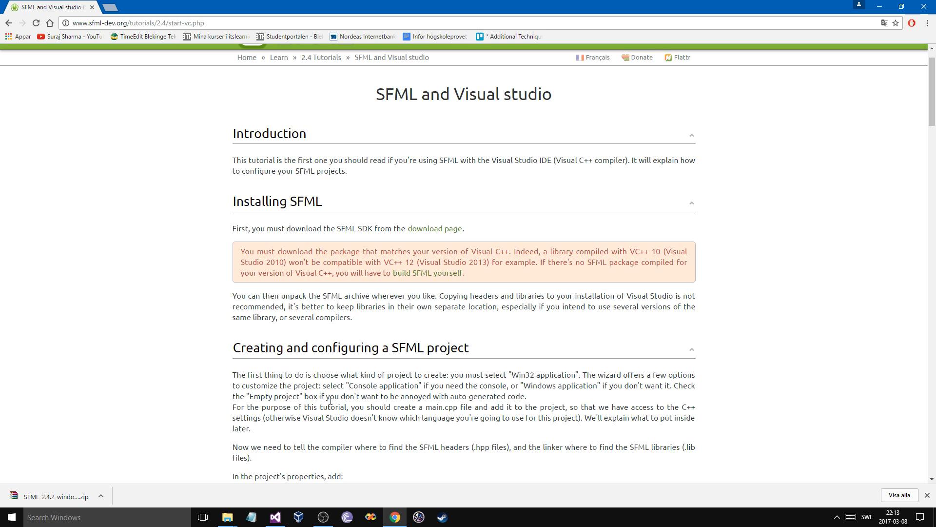
left_click(322, 517)
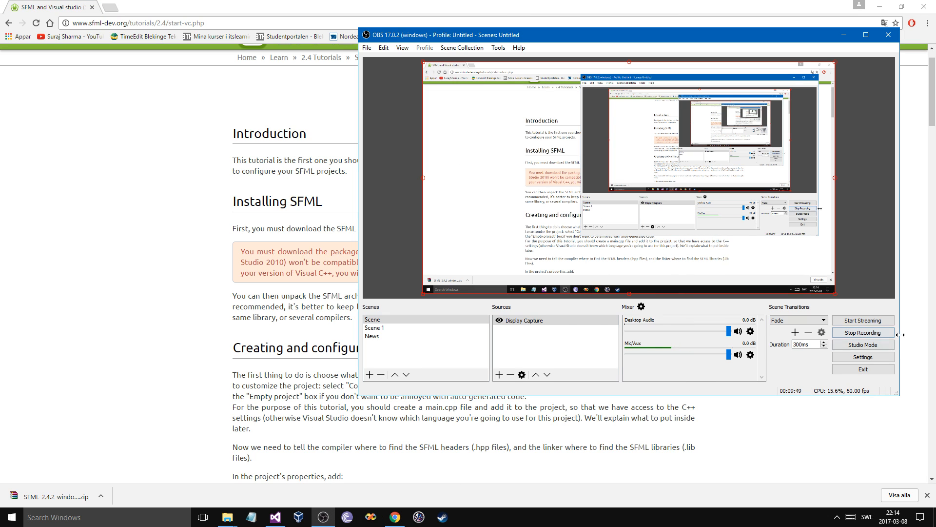